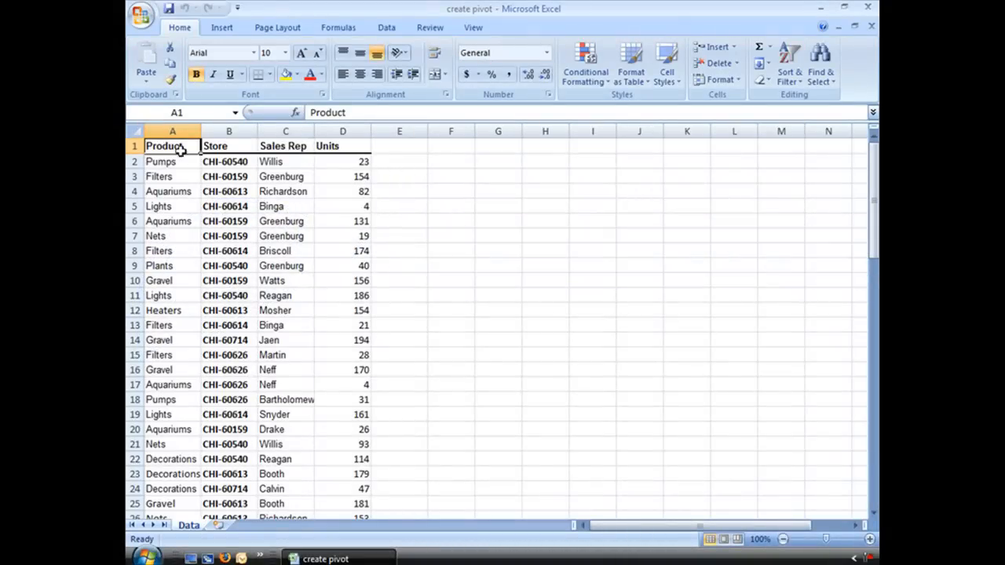
mouse_move(298, 176)
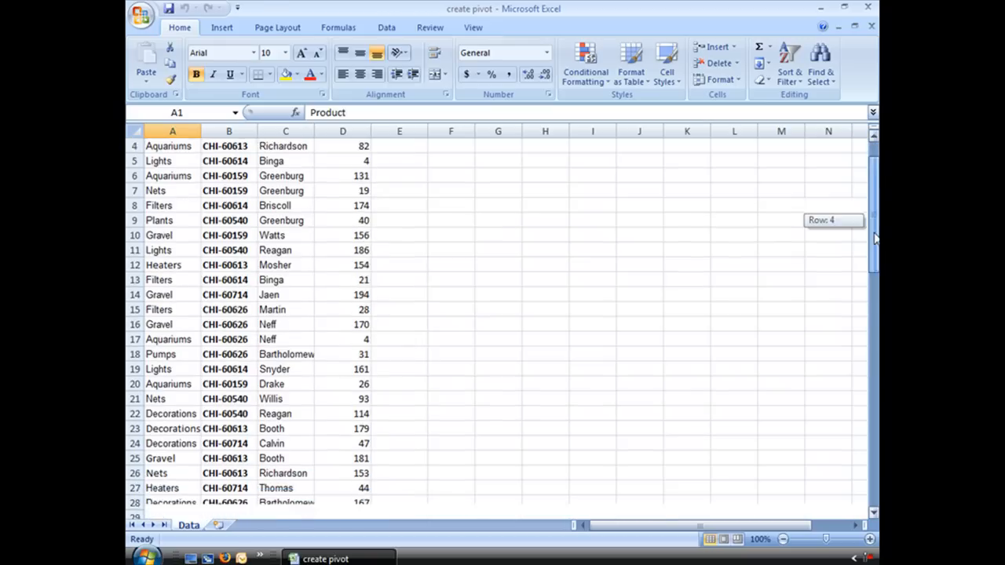
Step: Show the Insert commands and select the Product header cell A1 inside the sales data
scroll("down", 3)
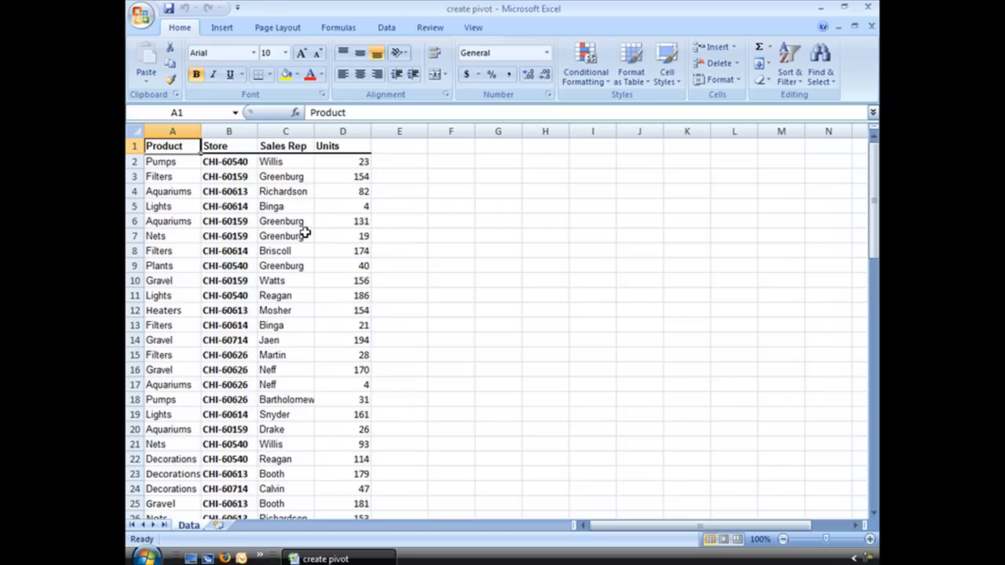
mouse_move(314, 231)
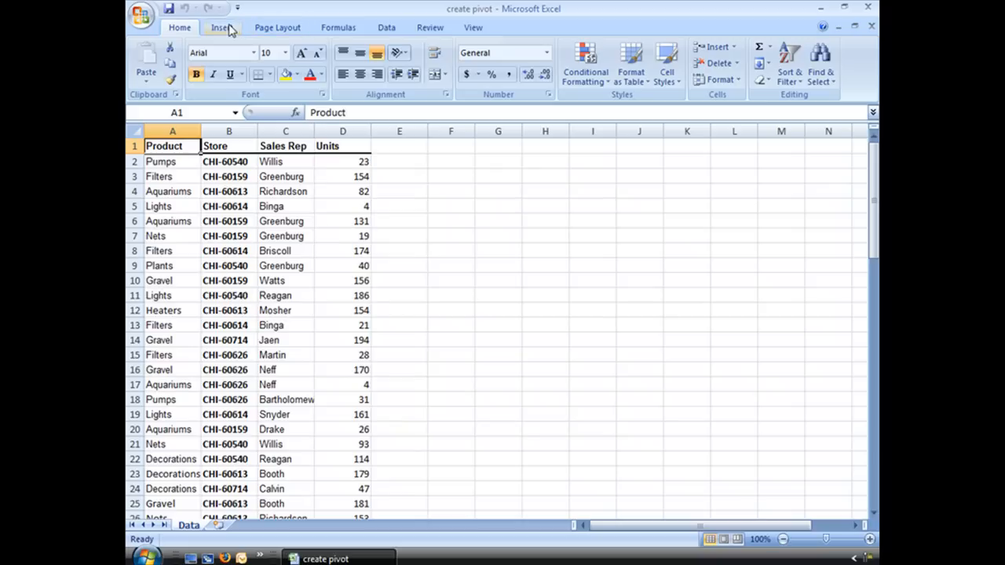
left_click(219, 27)
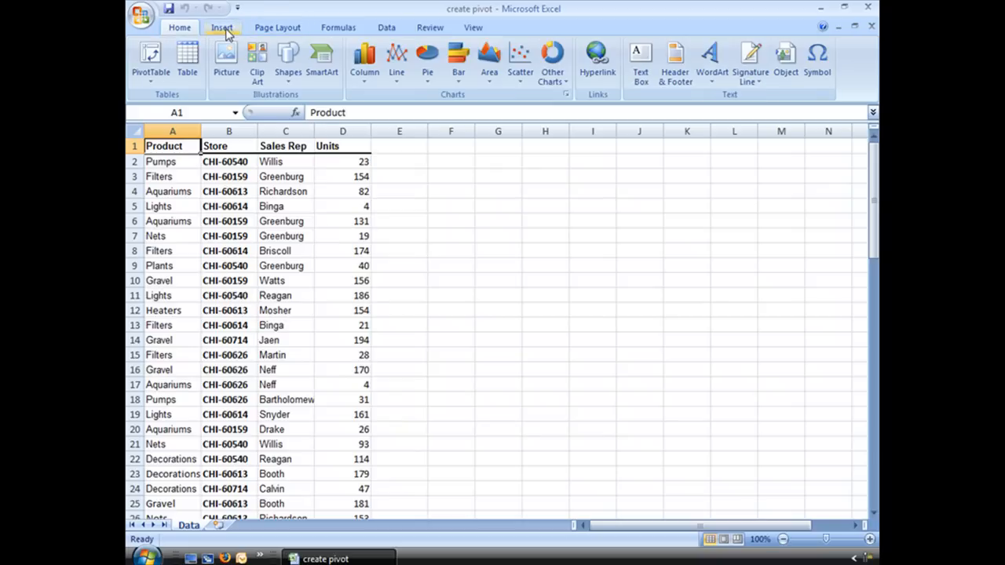
left_click(222, 26)
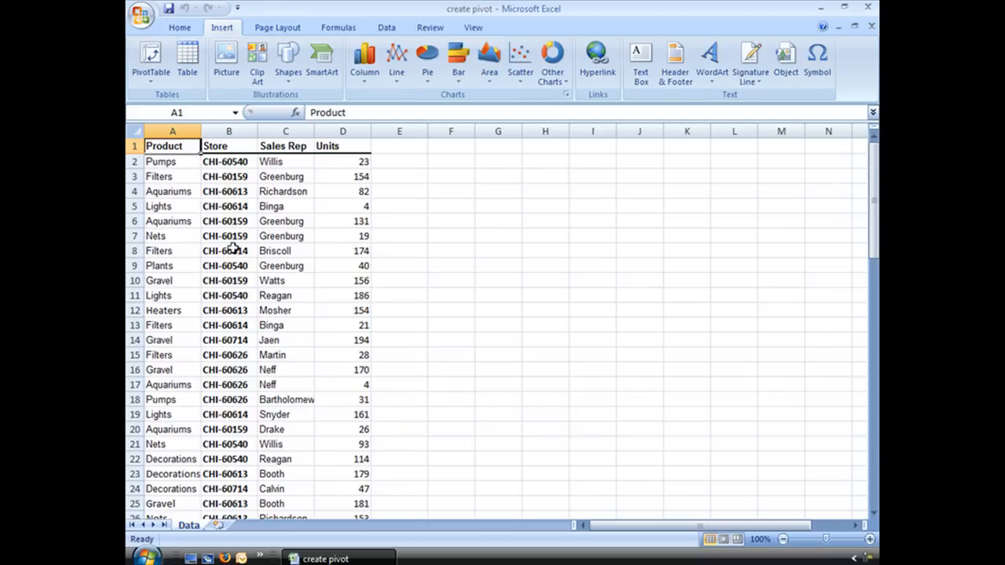
left_click(281, 220)
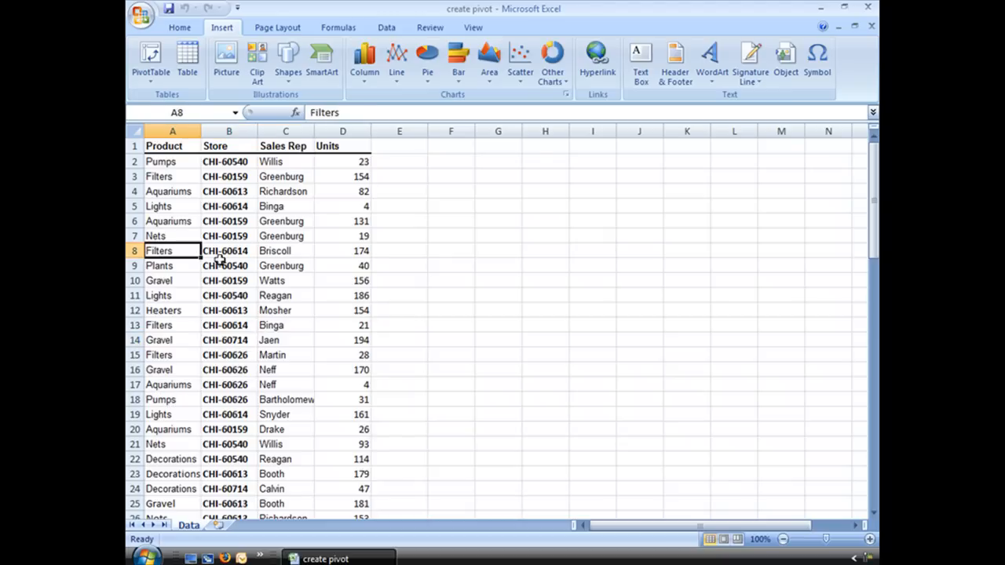
left_click(286, 279)
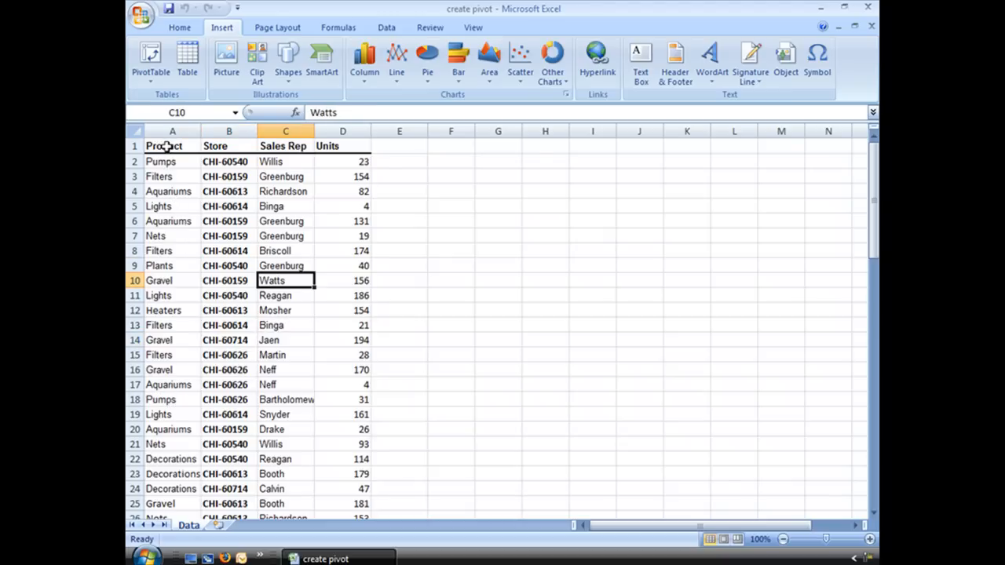
left_click(173, 146)
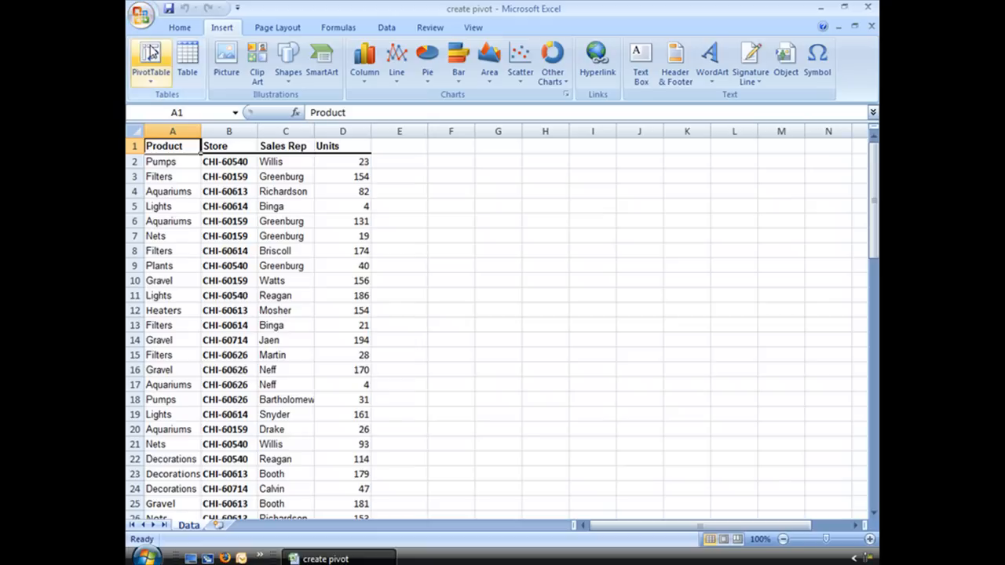
mouse_move(150, 60)
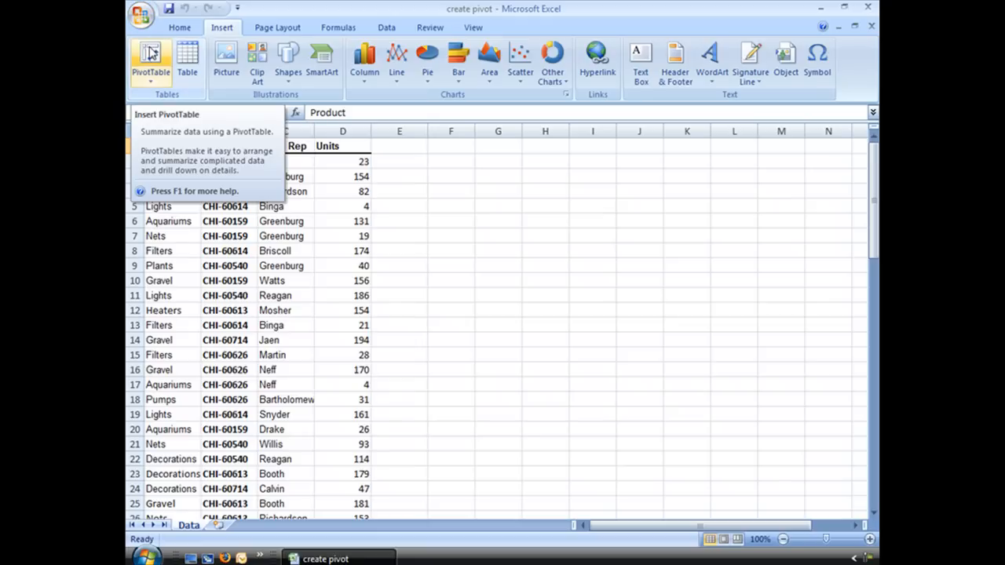
Step: Start a new PivotTable from the sales data range Data!$A$1:$D$78
left_click(151, 60)
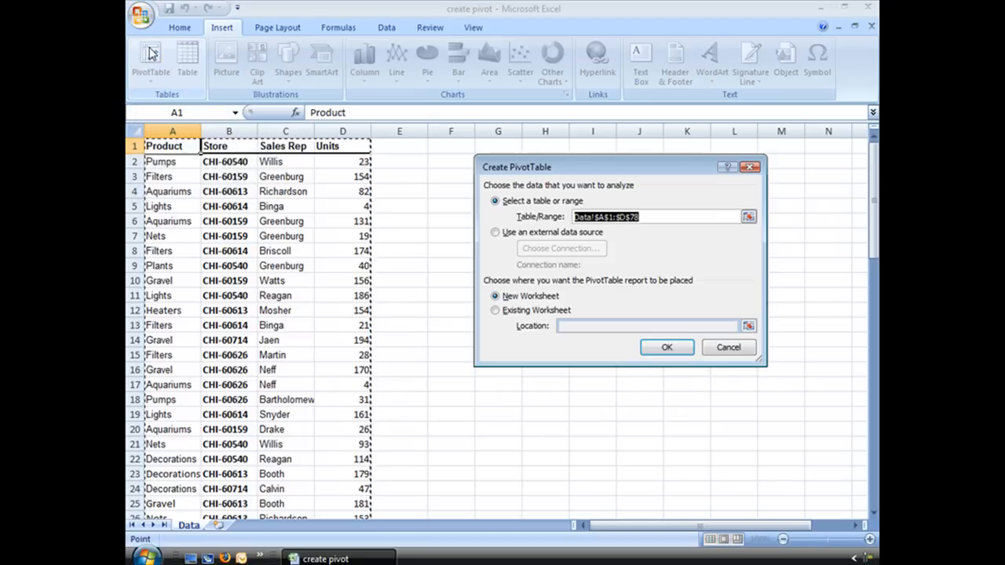
mouse_move(685, 195)
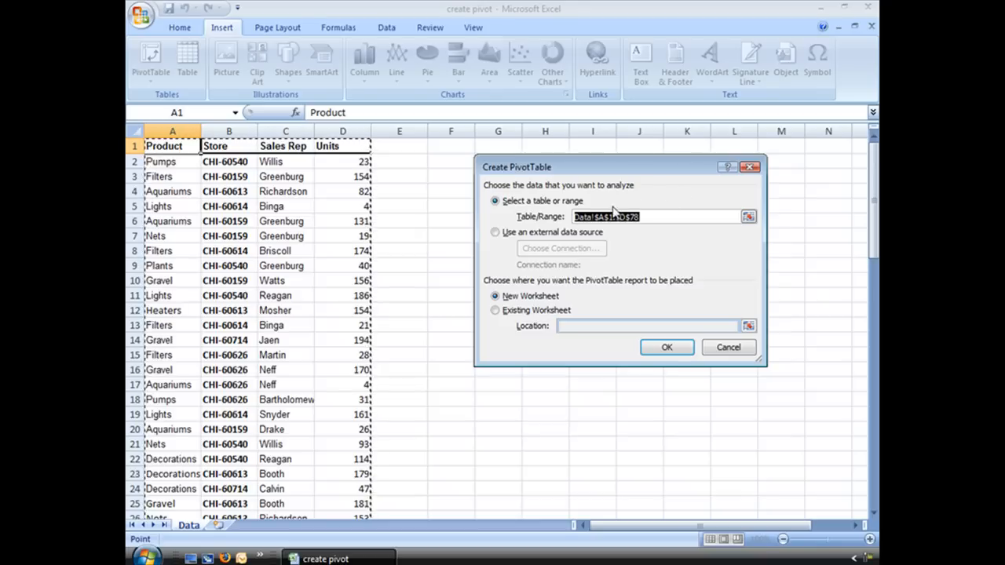
mouse_move(631, 198)
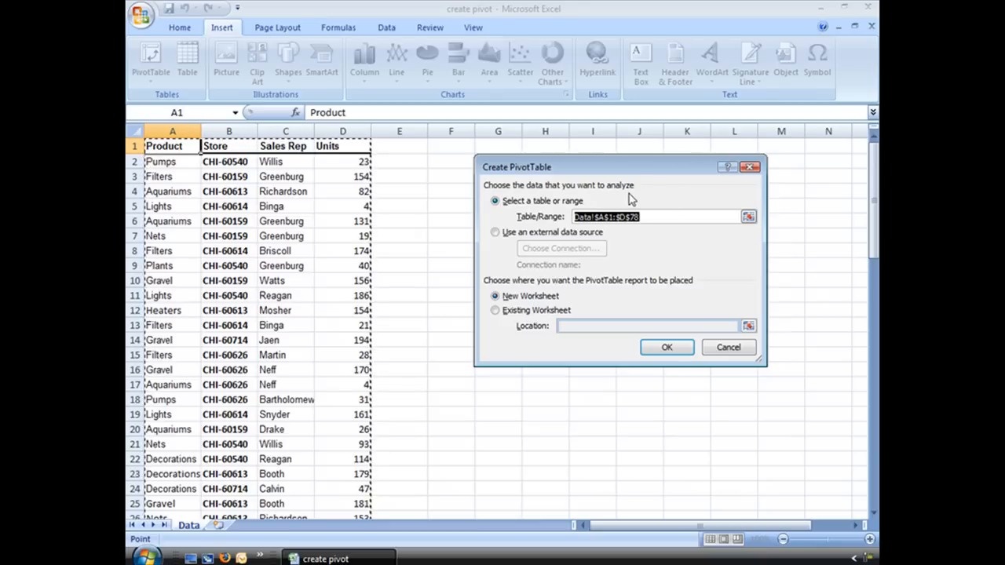
mouse_move(486, 217)
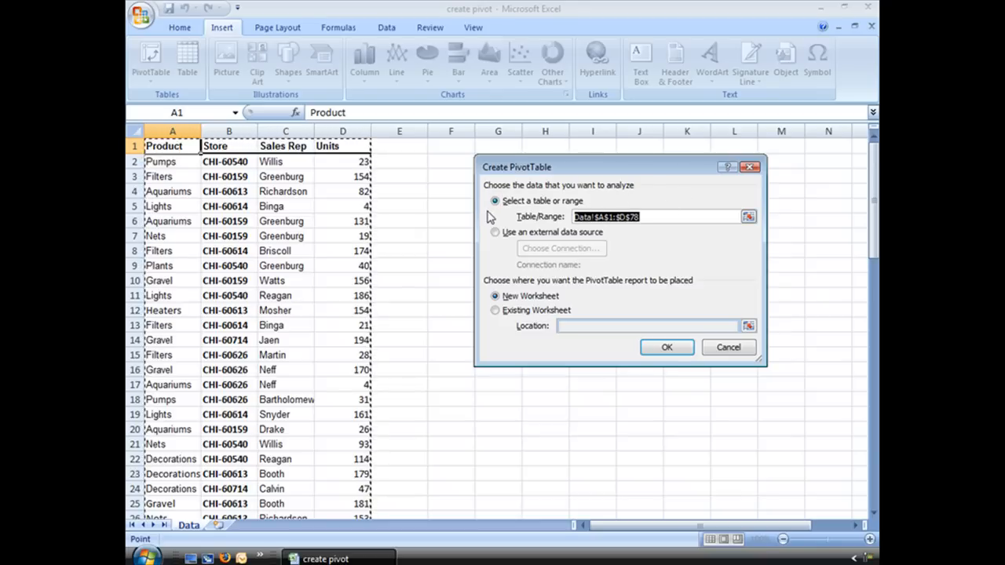
mouse_move(429, 198)
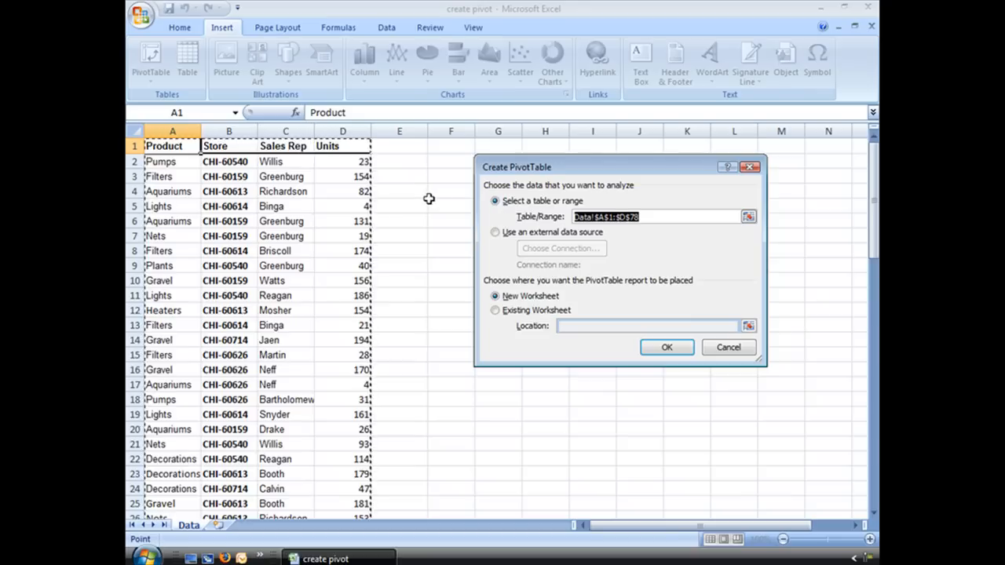
mouse_move(266, 190)
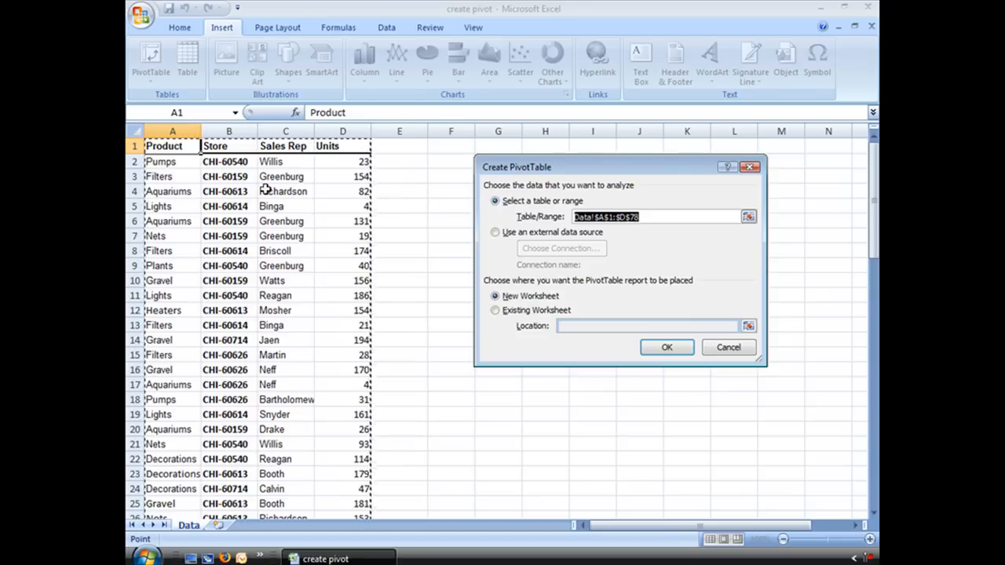
mouse_move(300, 280)
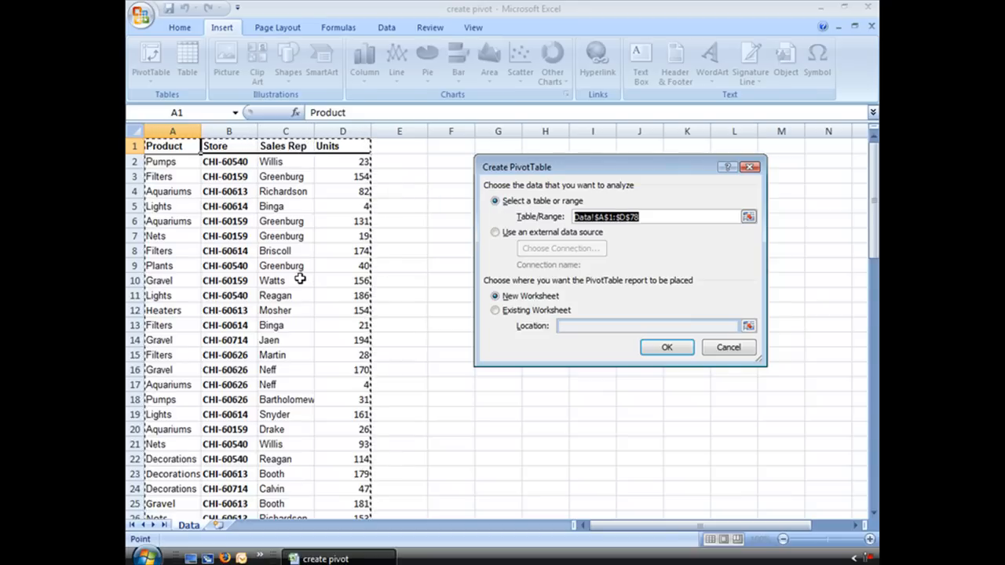
mouse_move(327, 151)
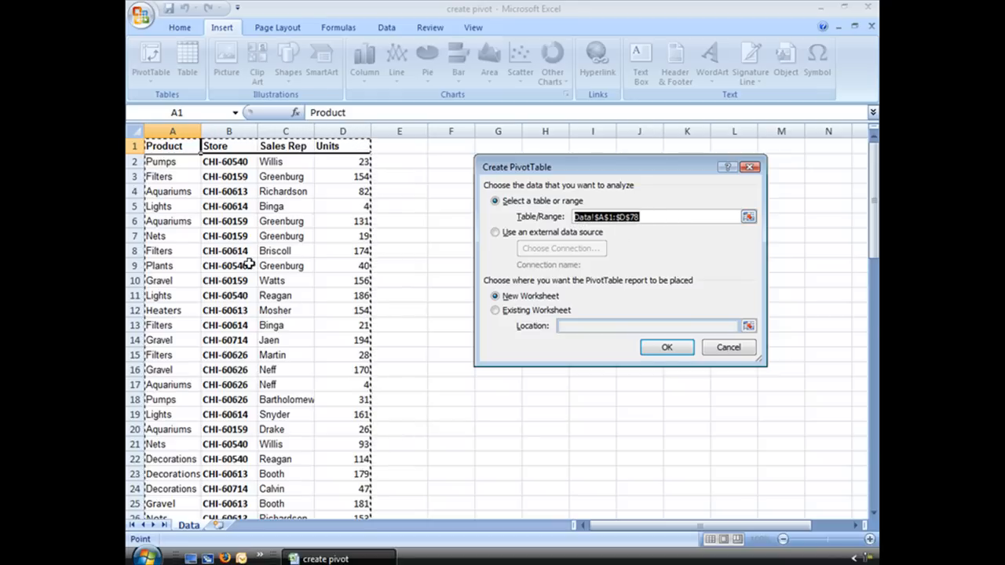
mouse_move(328, 348)
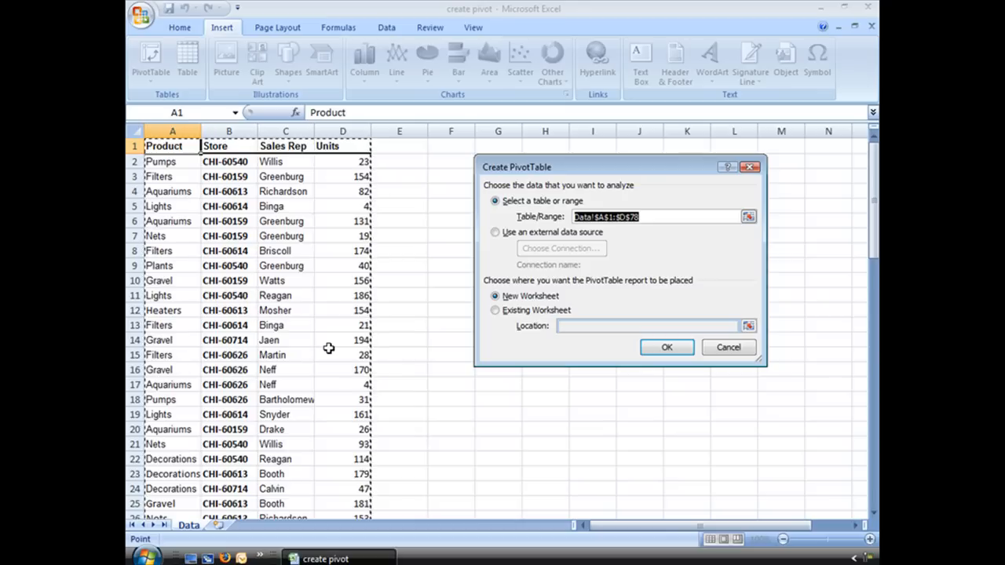
mouse_move(134, 219)
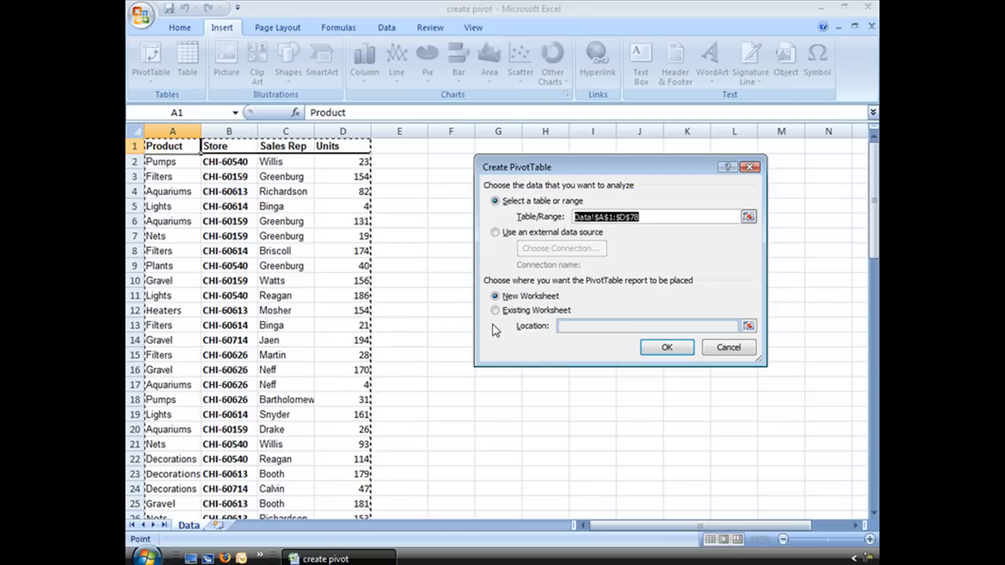
mouse_move(559, 310)
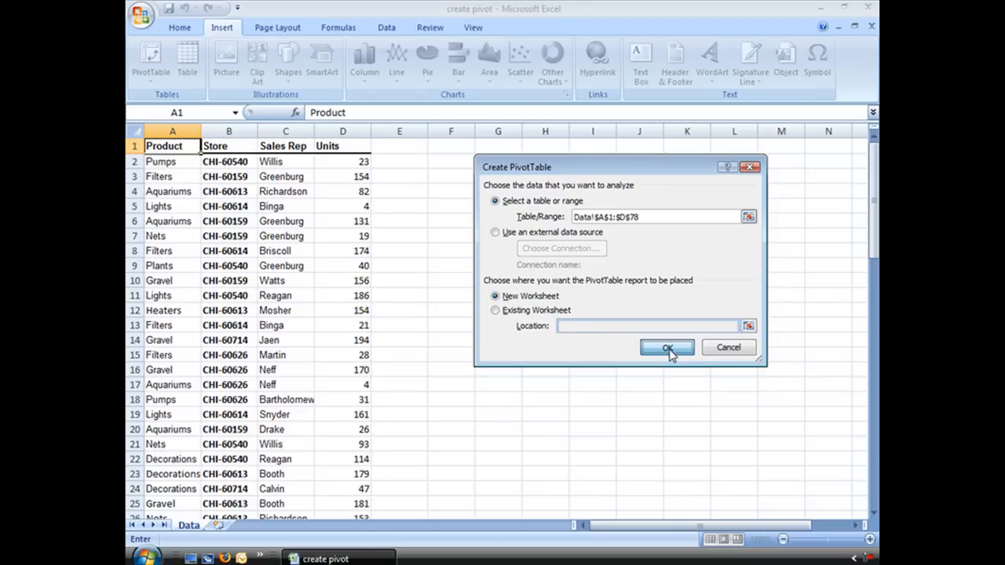
Step: Create the empty PivotTable2 on a new Sheet1 with its field list available
left_click(666, 349)
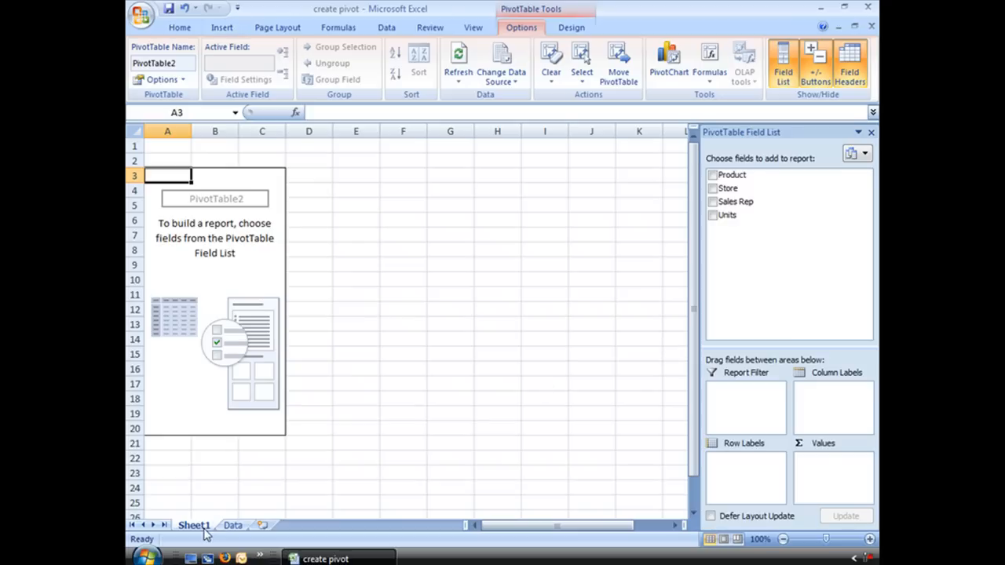
mouse_move(203, 533)
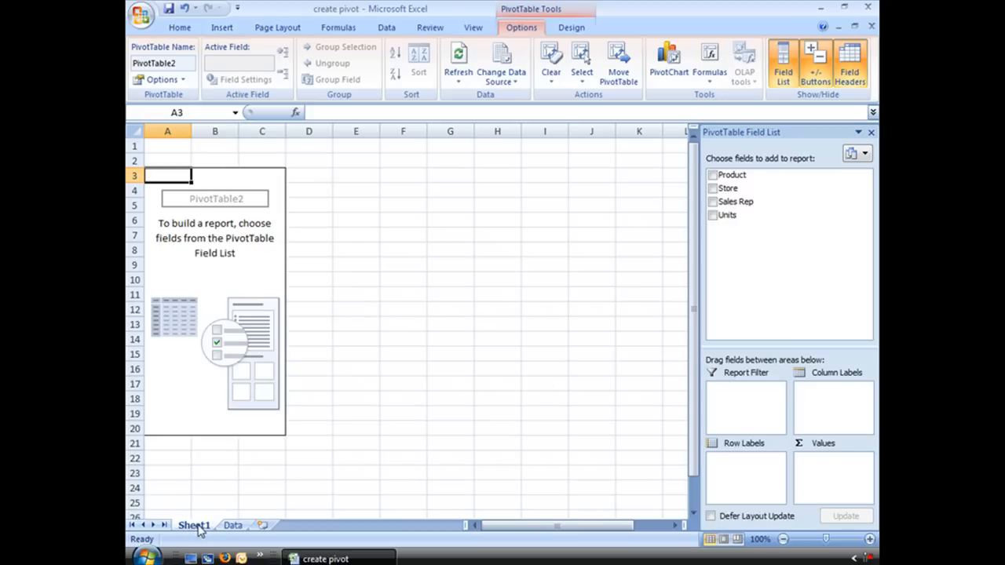
mouse_move(269, 317)
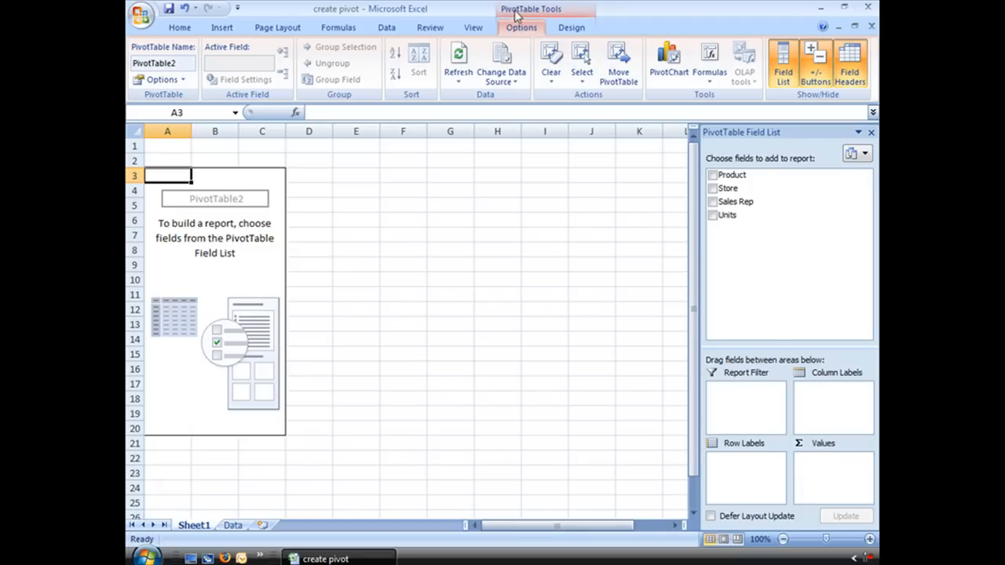
mouse_move(575, 16)
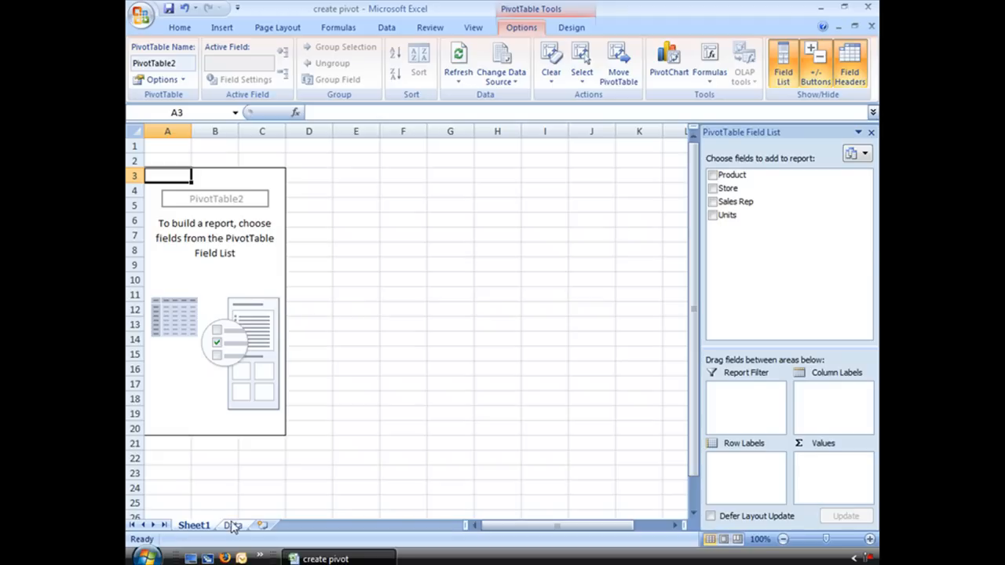
left_click(233, 525)
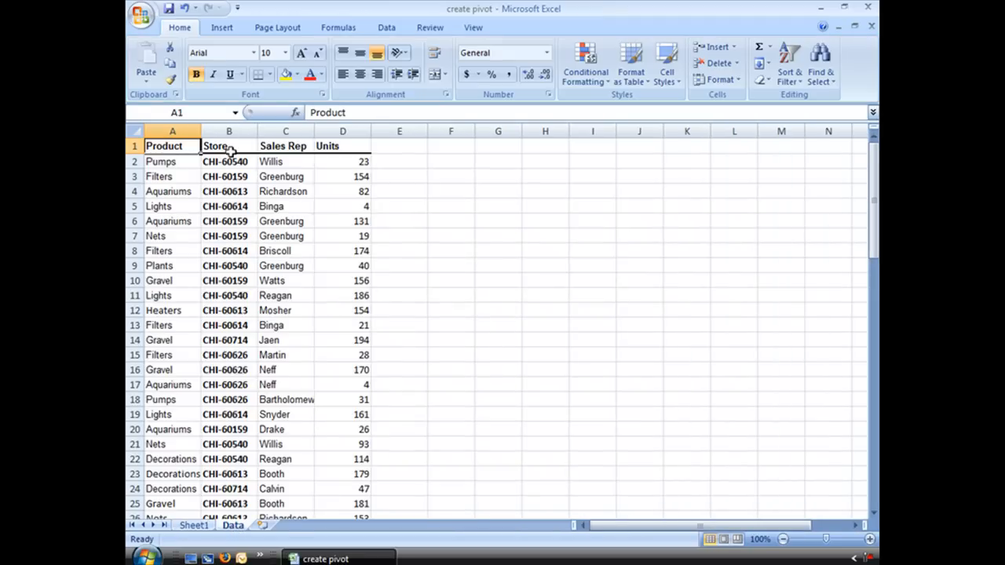
left_click(193, 524)
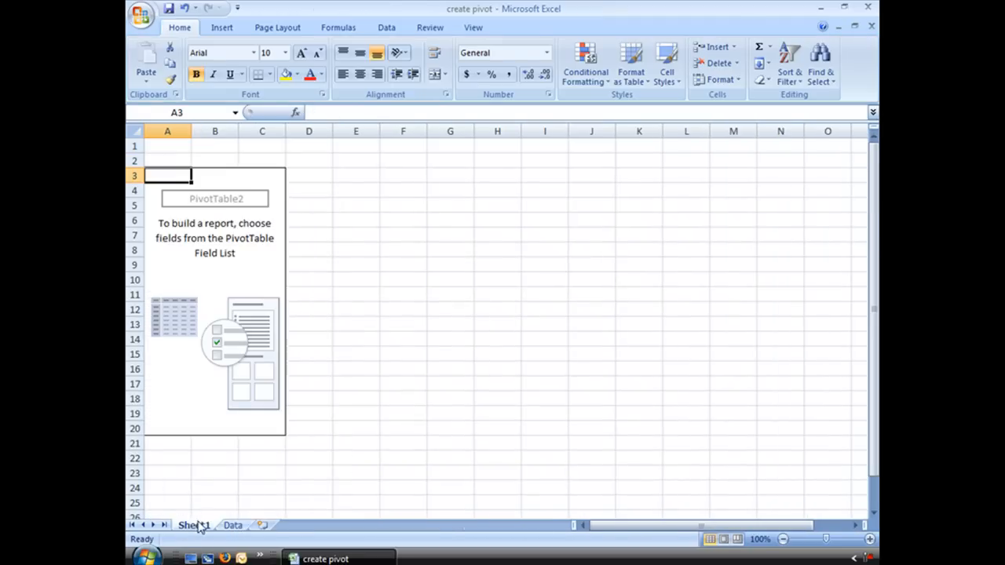
left_click(167, 176)
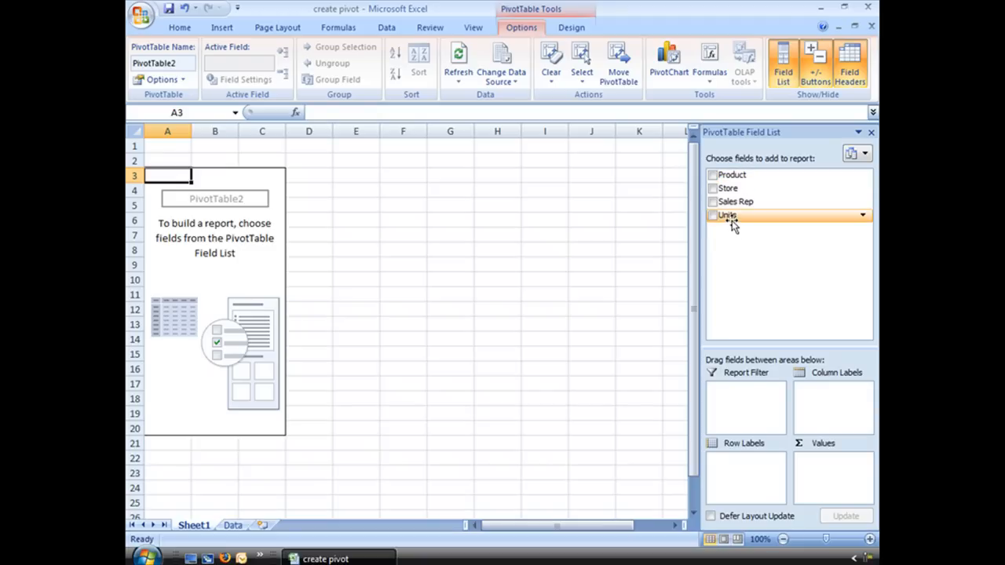
mouse_move(732, 223)
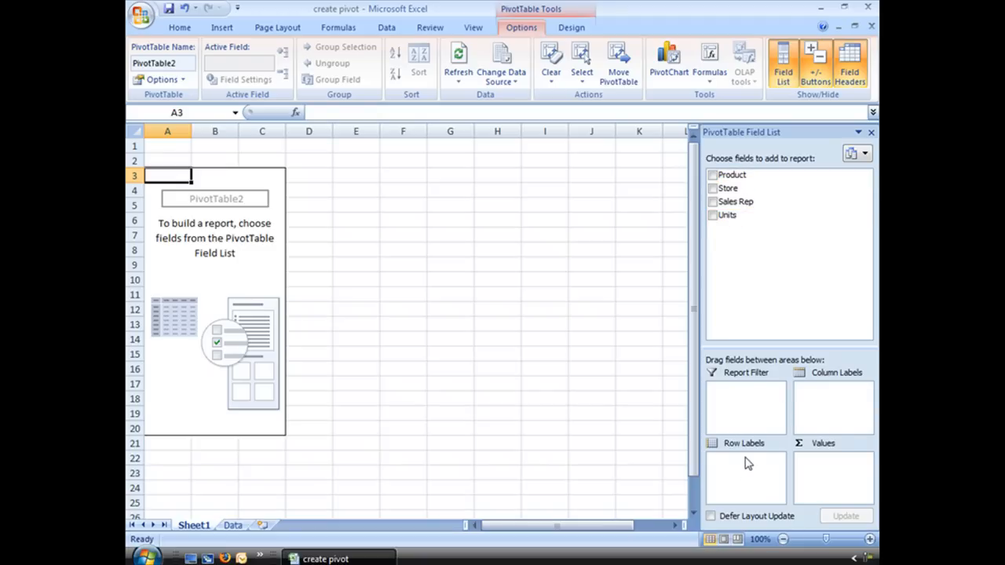
mouse_move(738, 170)
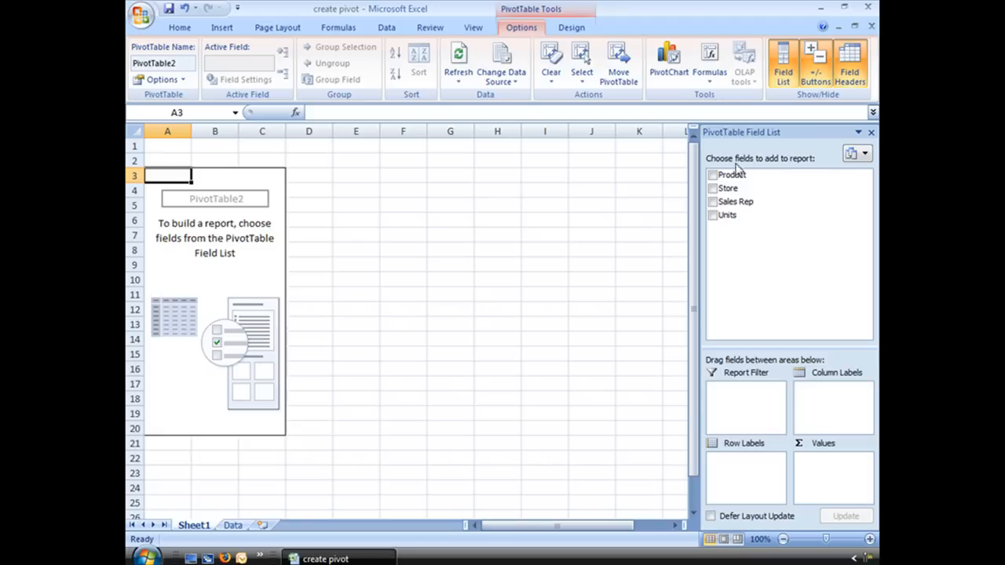
mouse_move(804, 396)
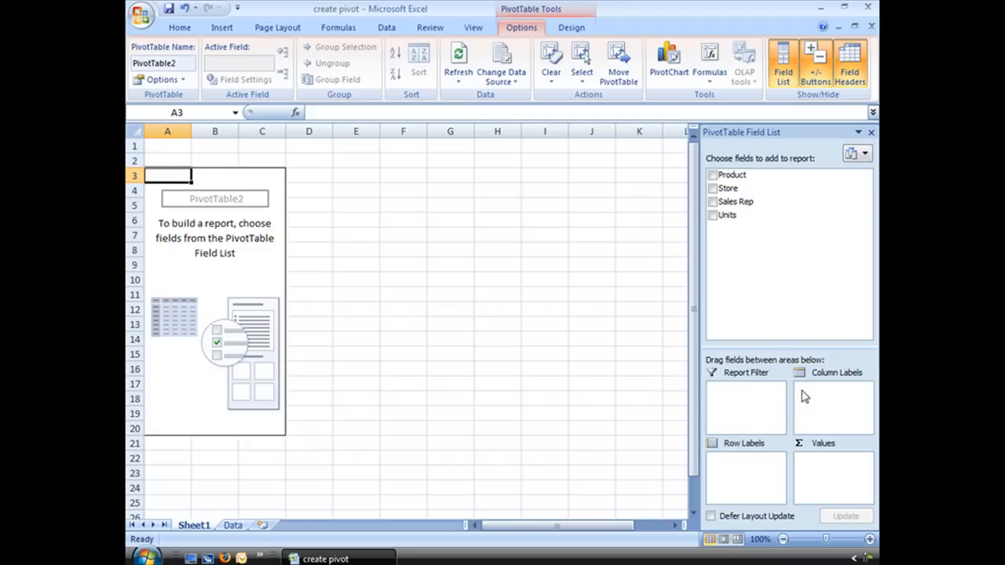
mouse_move(766, 452)
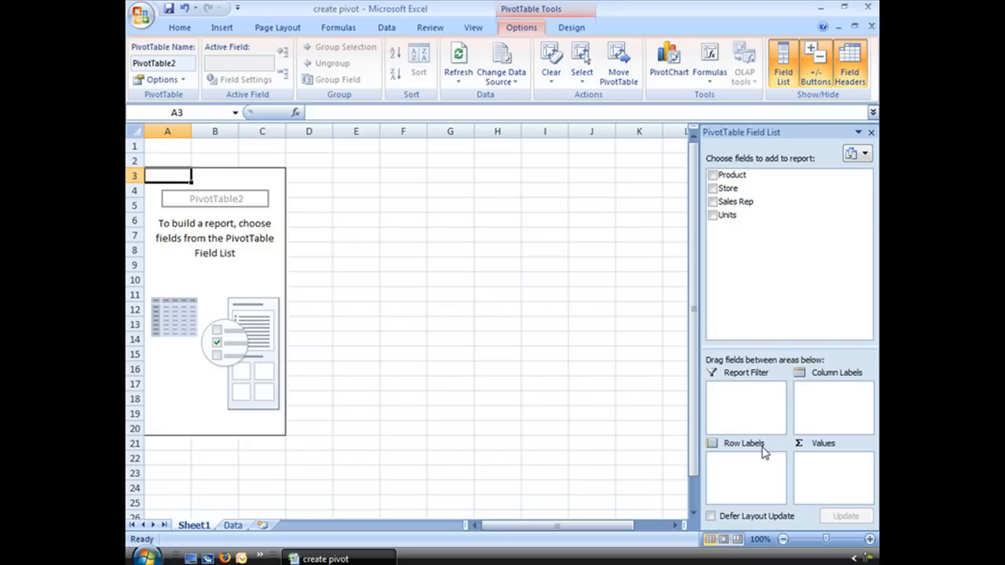
mouse_move(847, 463)
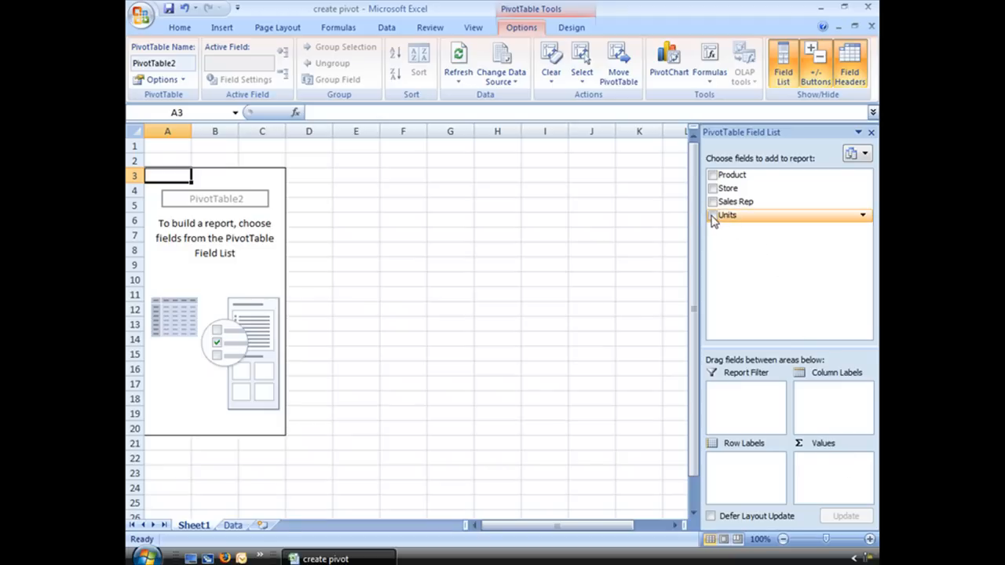
Step: Add Units, Store and Product so units are summed by Sales Rep, Store and Product
left_click(713, 201)
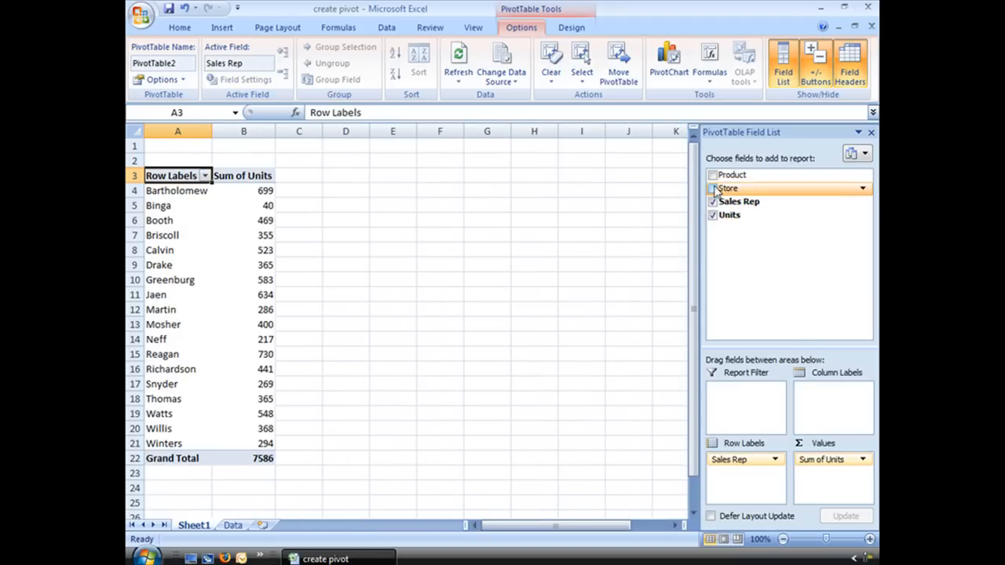
left_click(713, 188)
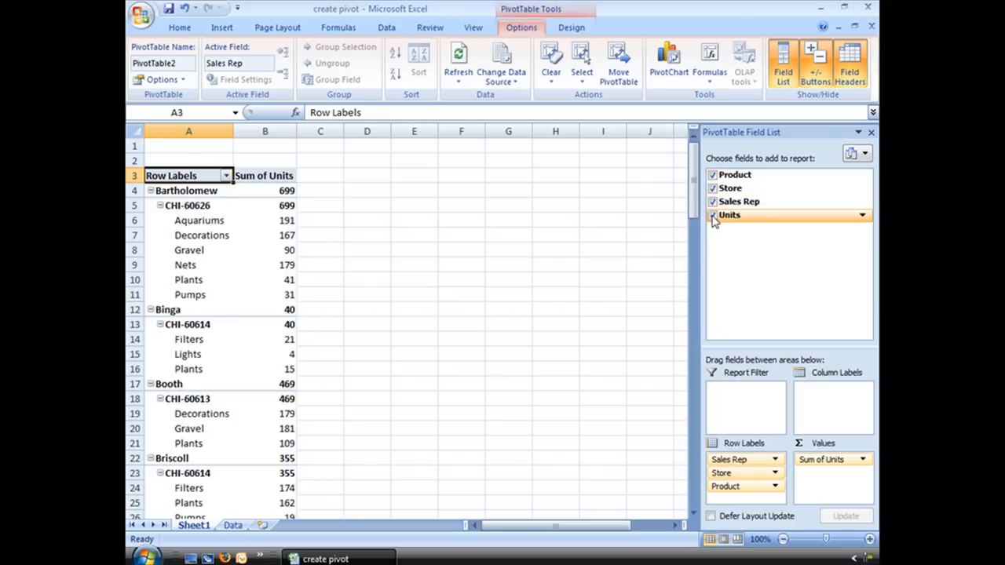
left_click(713, 215)
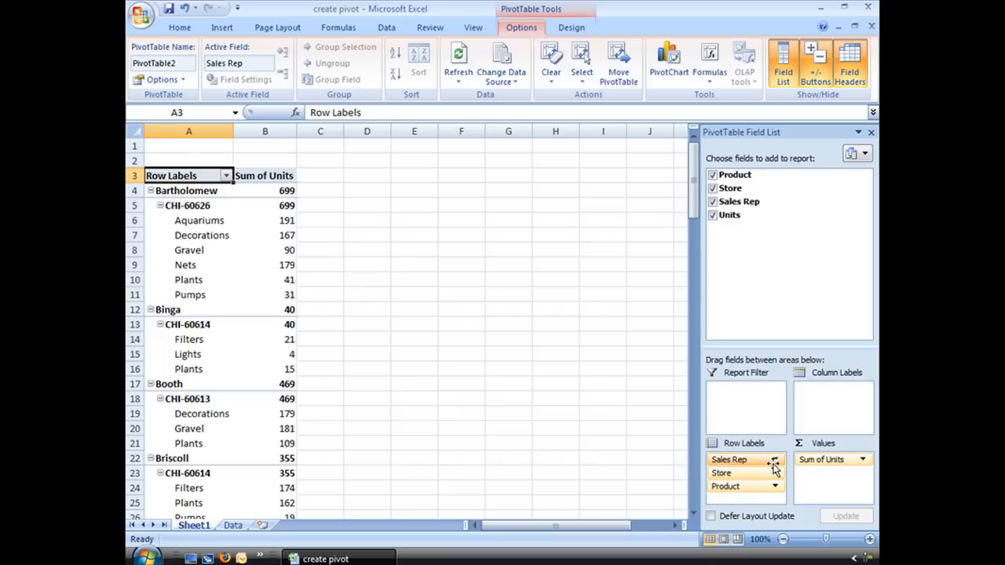
mouse_move(755, 500)
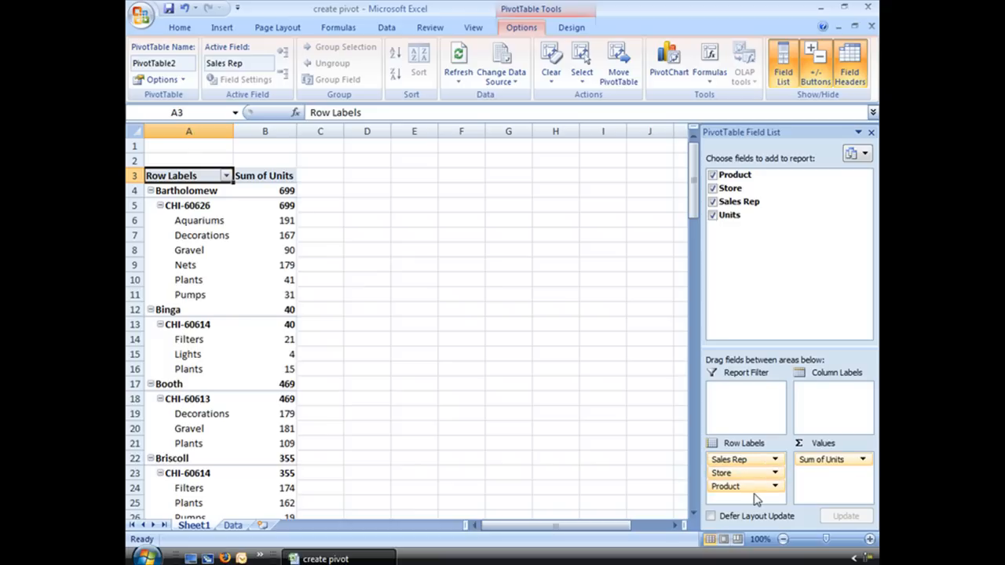
mouse_move(738, 501)
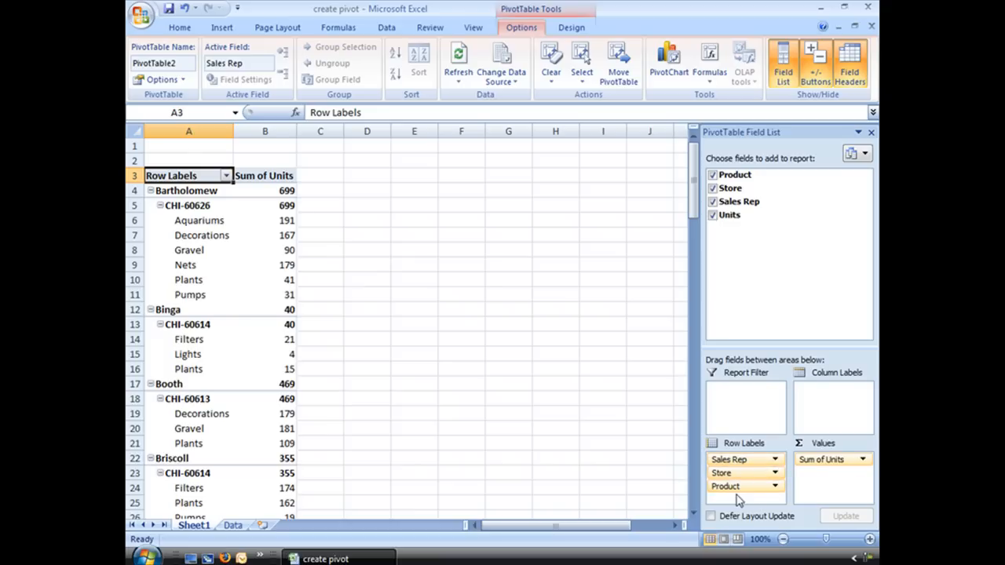
mouse_move(840, 486)
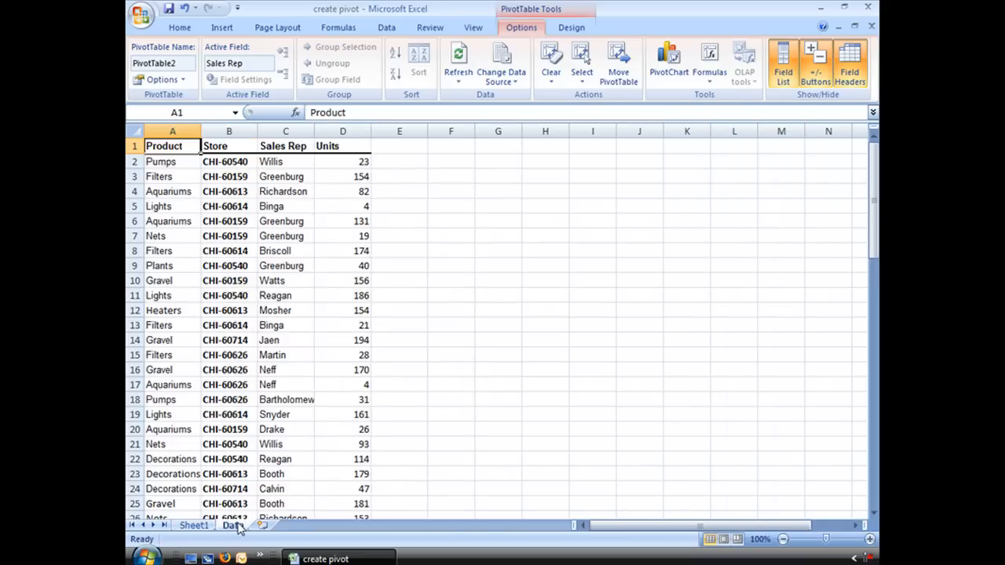
left_click(179, 26)
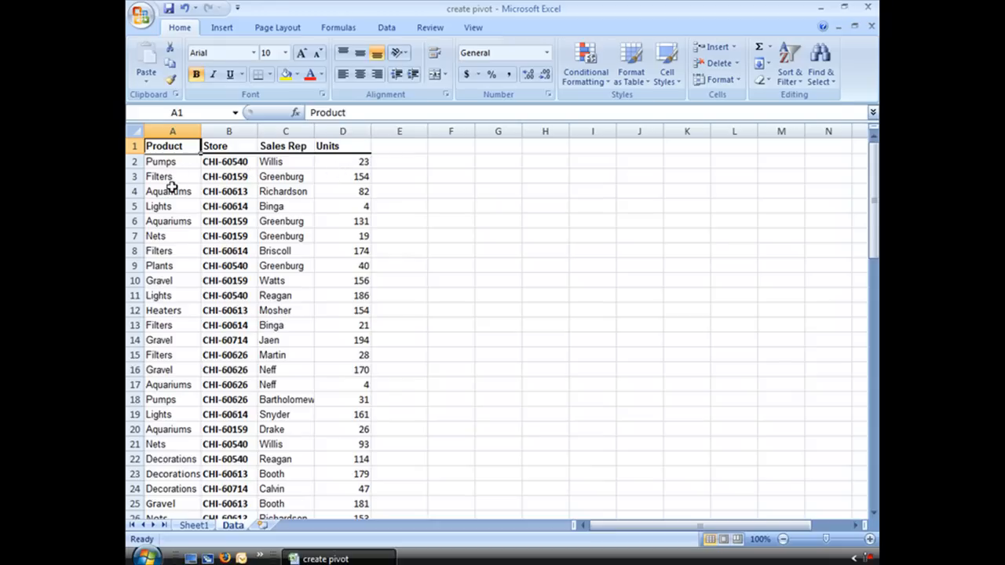
left_click(193, 524)
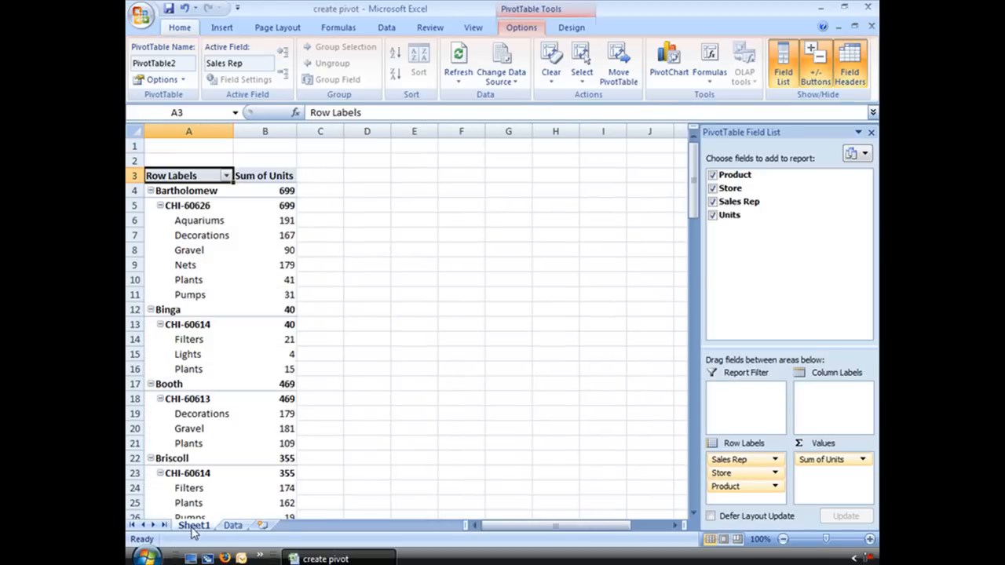
mouse_move(840, 493)
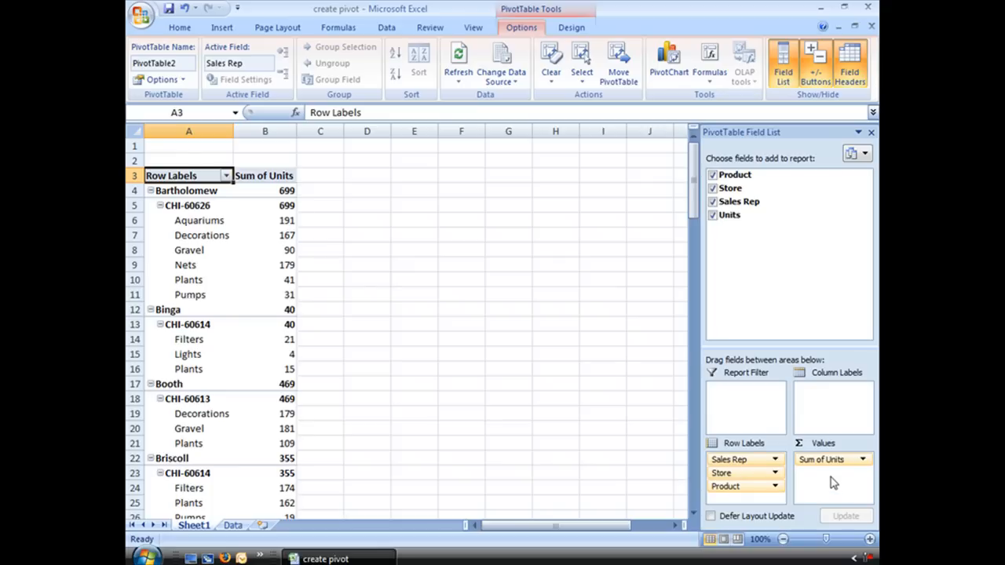
mouse_move(824, 477)
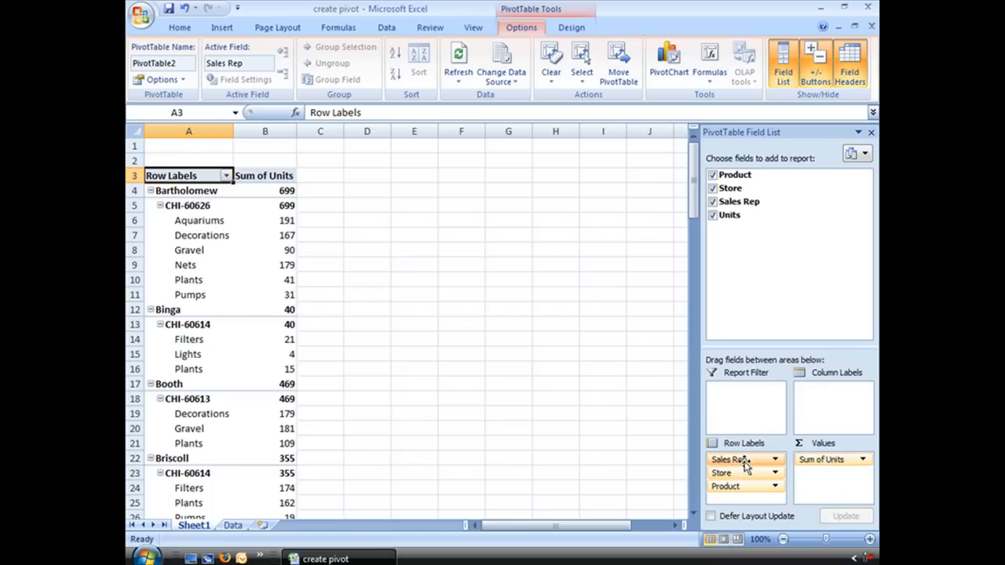
Step: Scroll down through the nested Sales Rep, Store and Product rows of the report
scroll("down", 3)
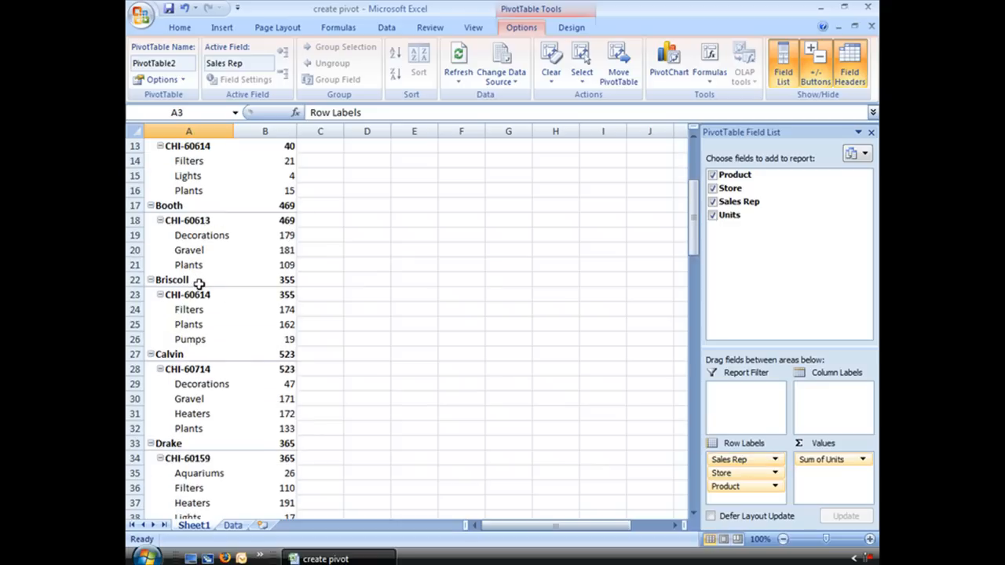
scroll("down", 3)
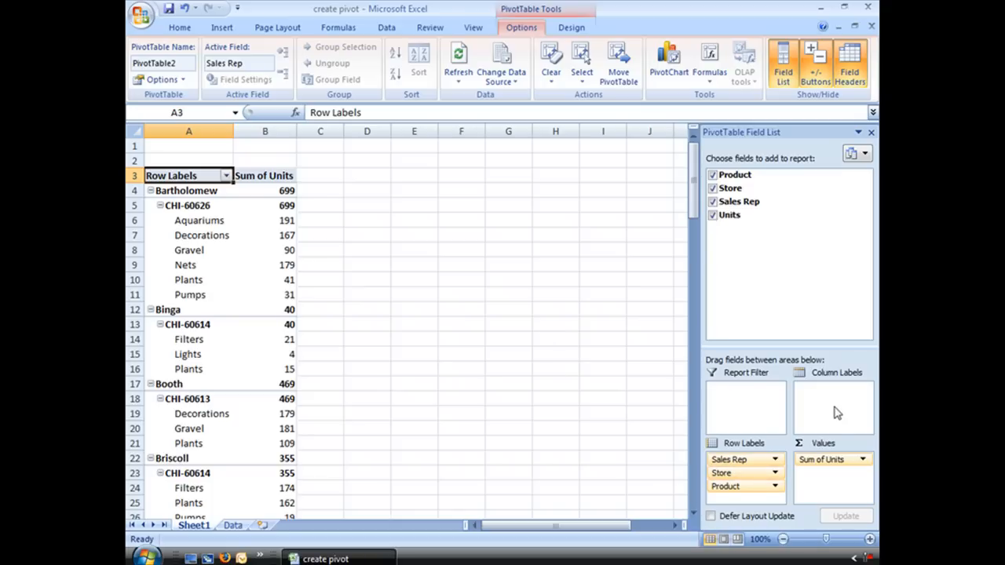
mouse_move(769, 503)
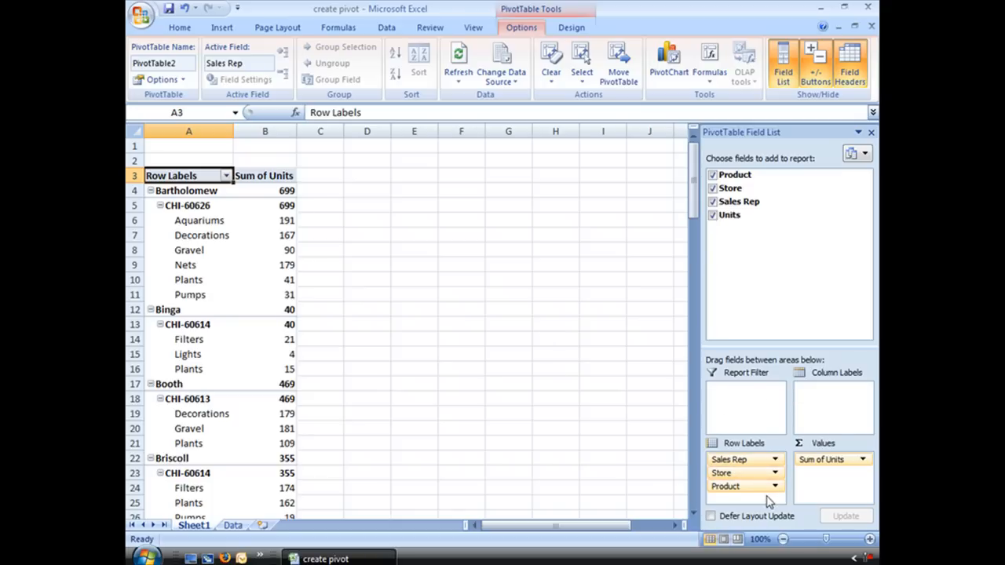
mouse_move(735, 457)
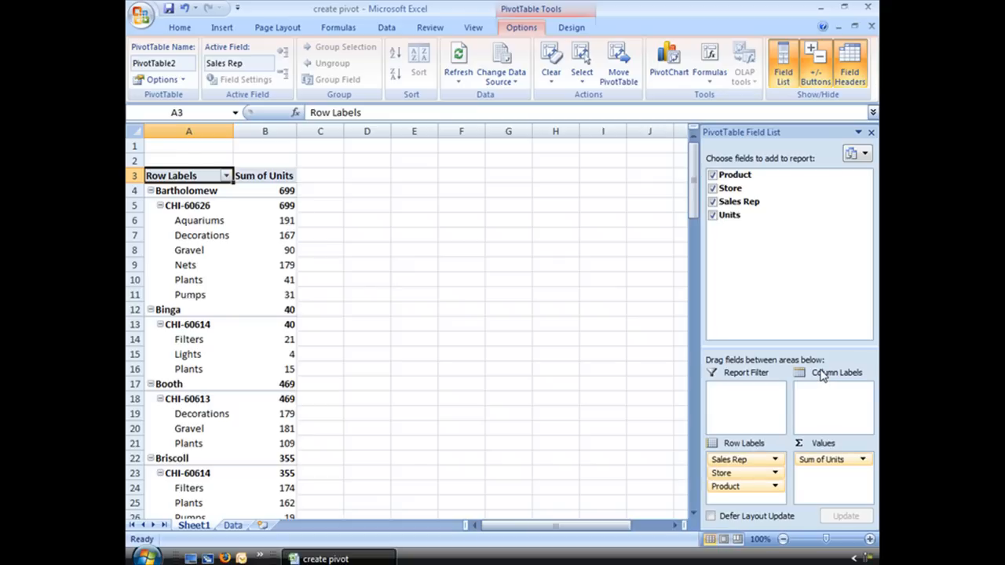
mouse_move(582, 220)
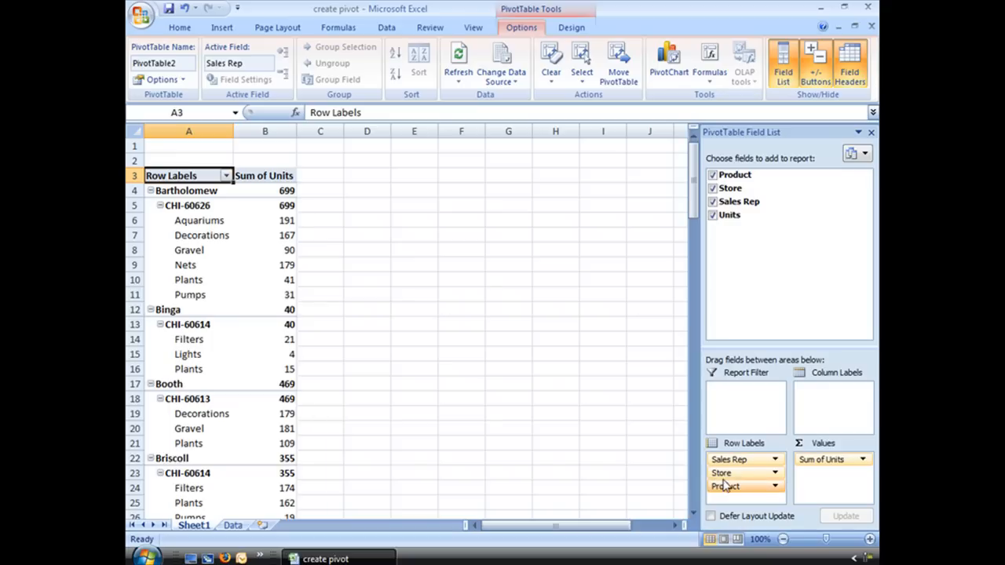
mouse_move(735, 490)
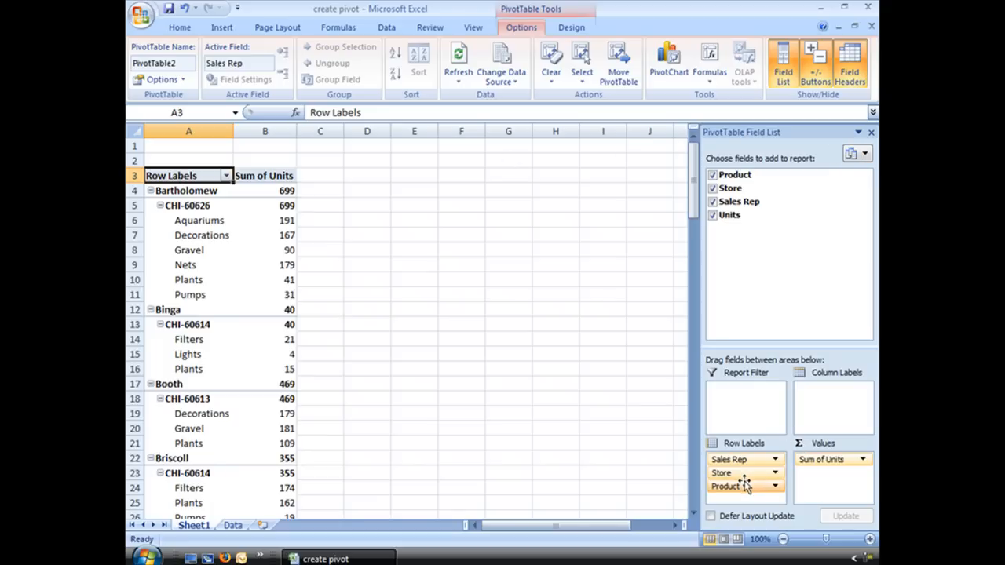
mouse_move(738, 473)
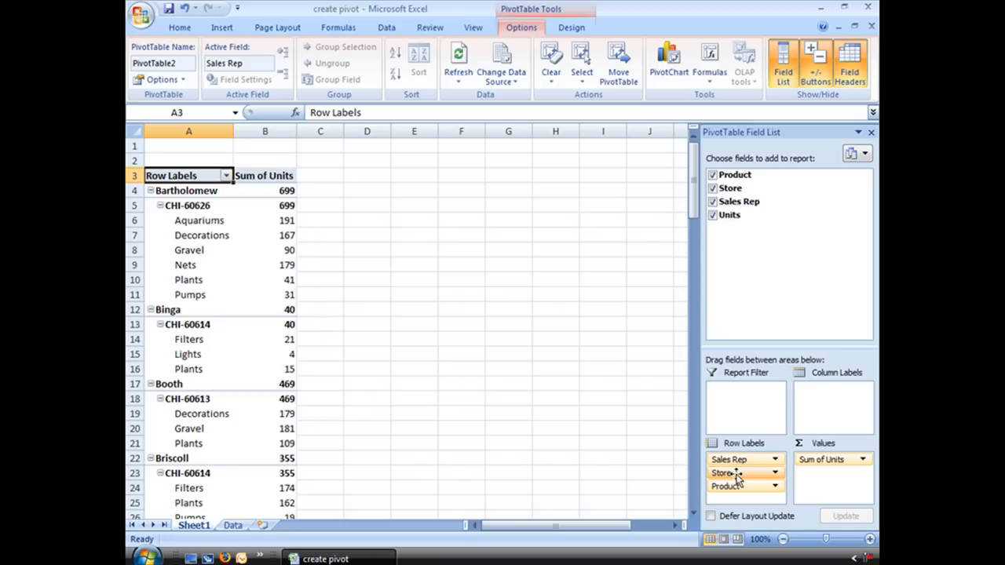
Step: Move Sales Rep from the row labels to the report filter
left_click_drag(723, 473, 830, 408)
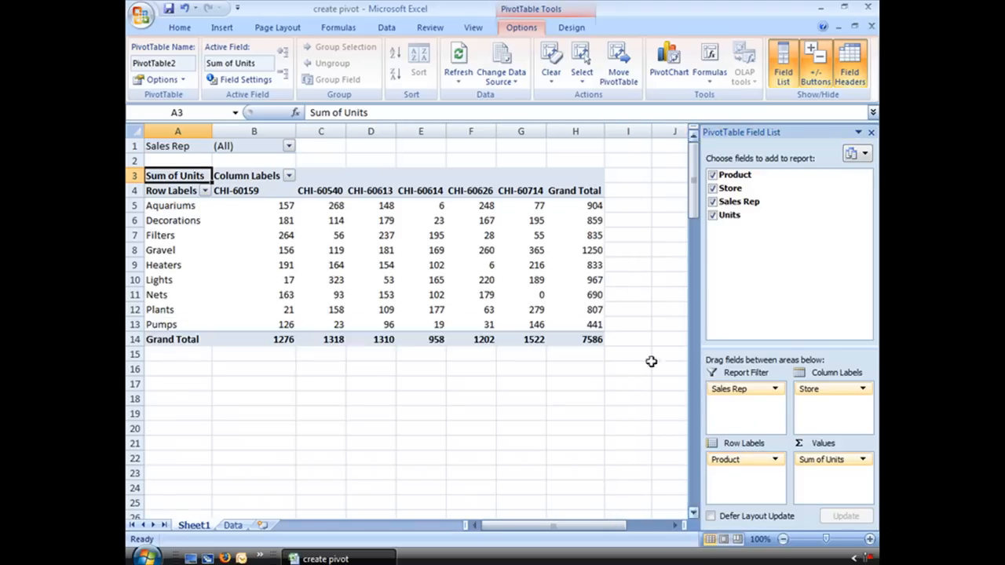
mouse_move(276, 306)
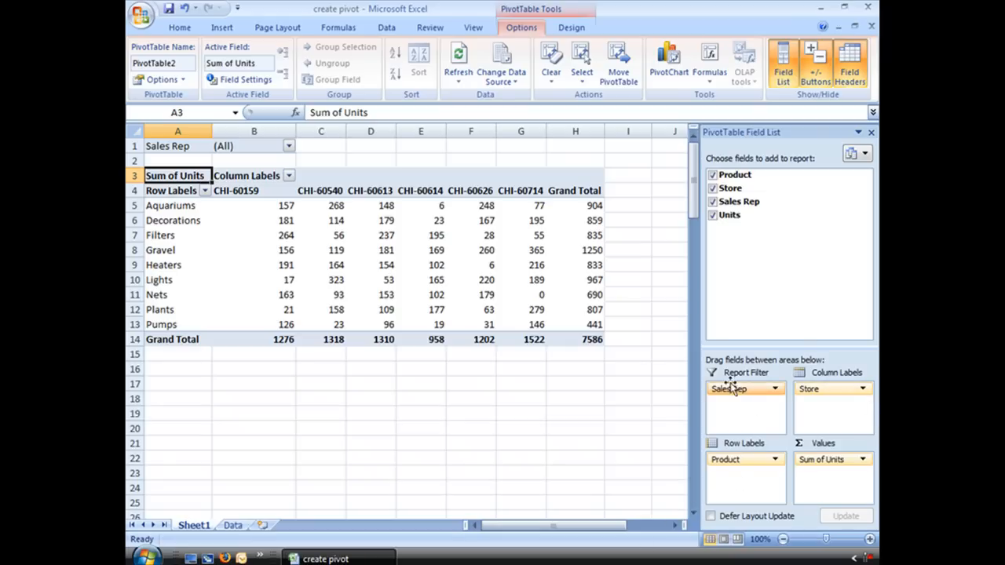
mouse_move(782, 471)
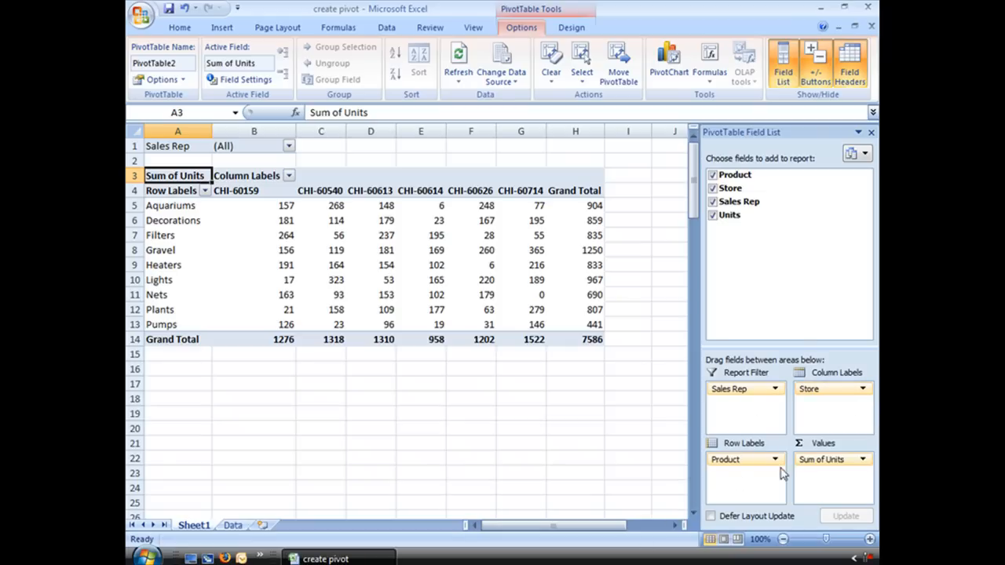
left_click(775, 459)
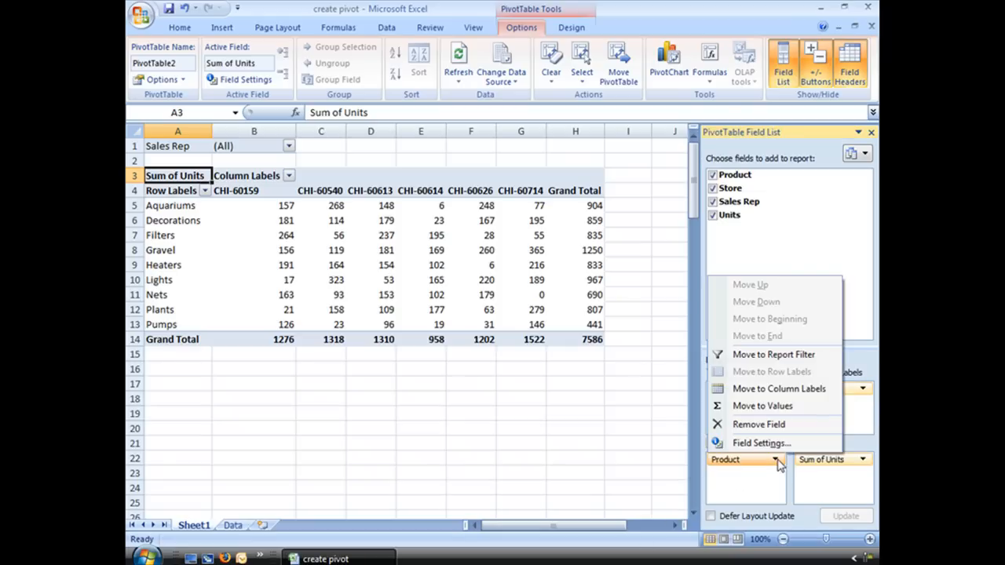
mouse_move(779, 389)
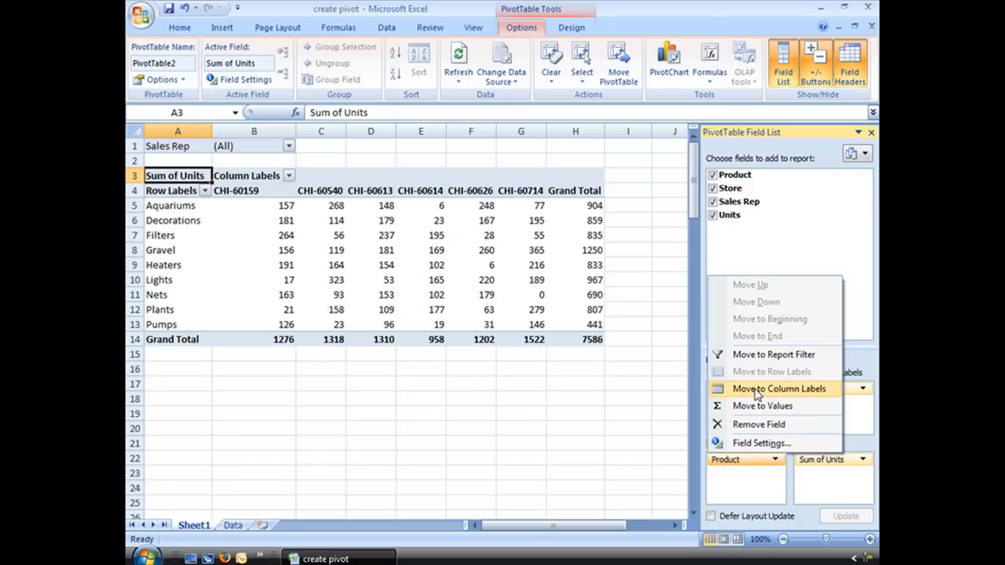
mouse_move(757, 375)
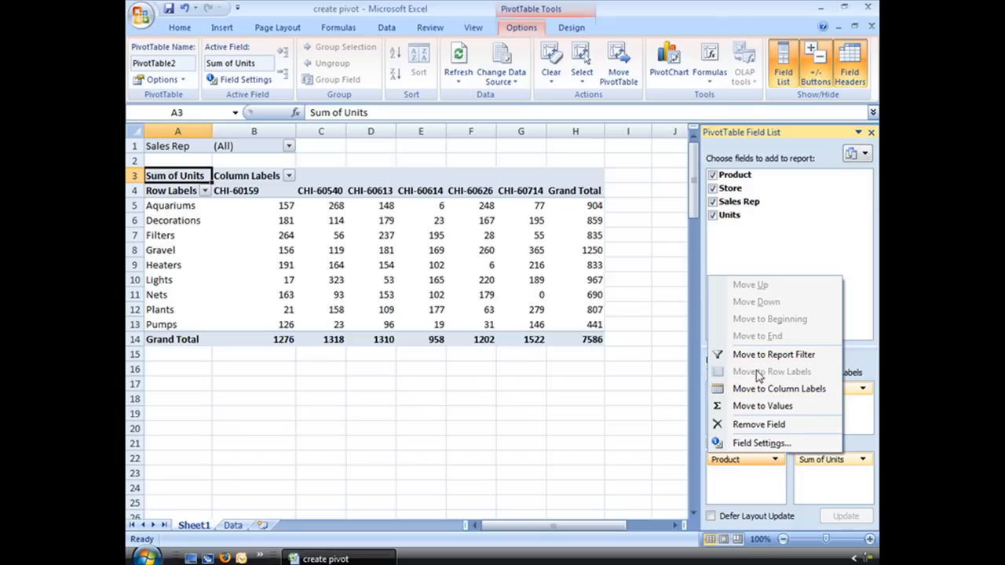
left_click(779, 390)
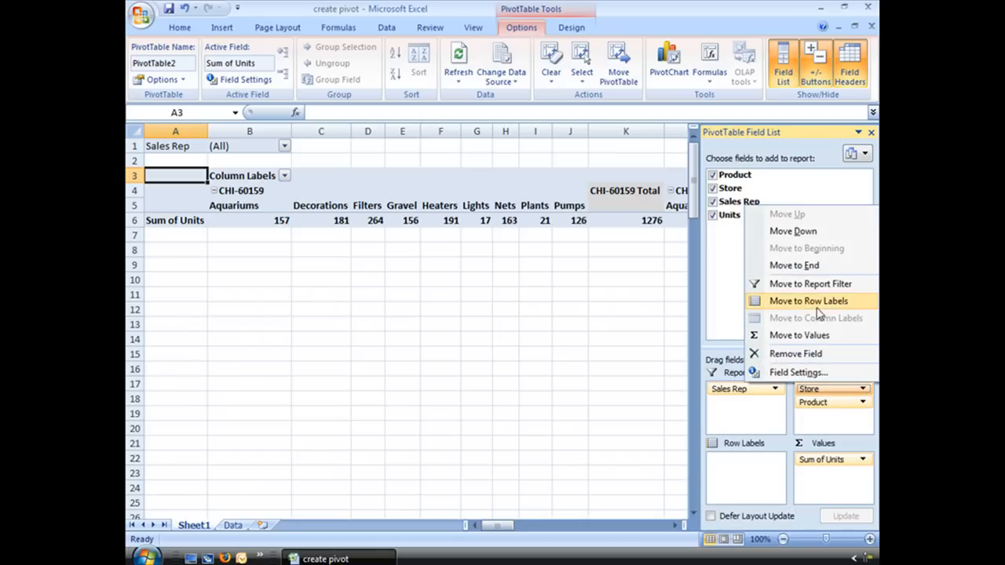
left_click(807, 301)
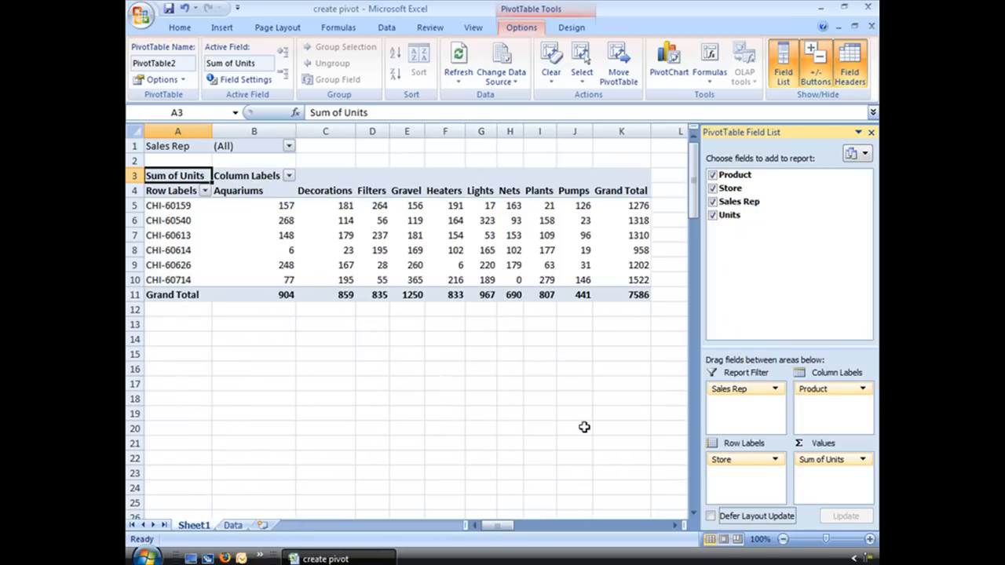
mouse_move(459, 374)
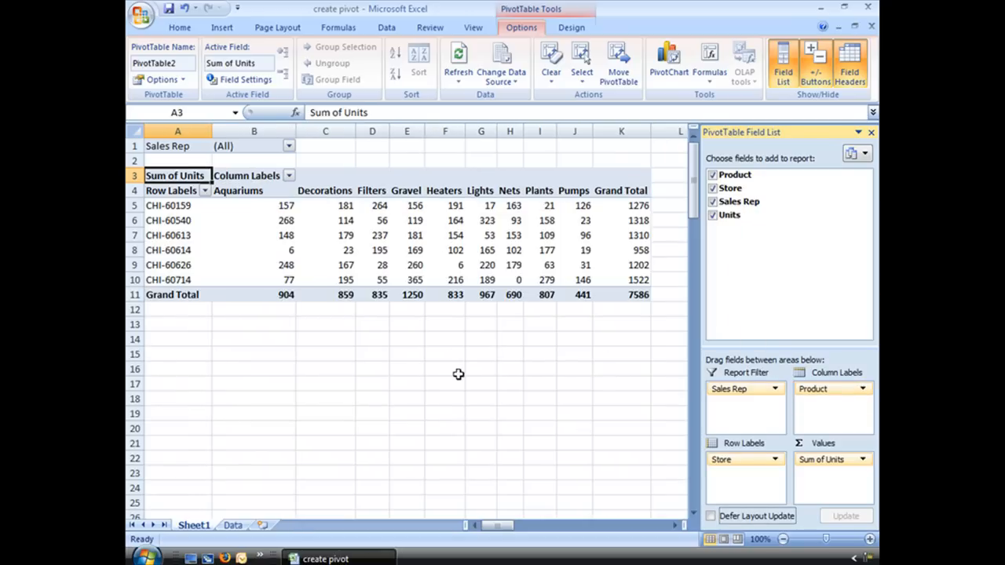
mouse_move(443, 382)
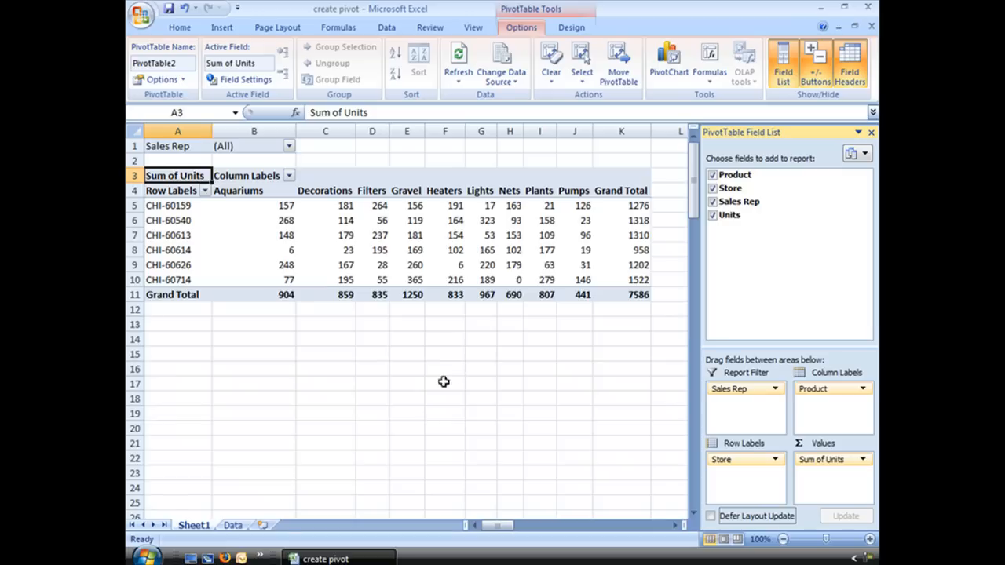
mouse_move(674, 464)
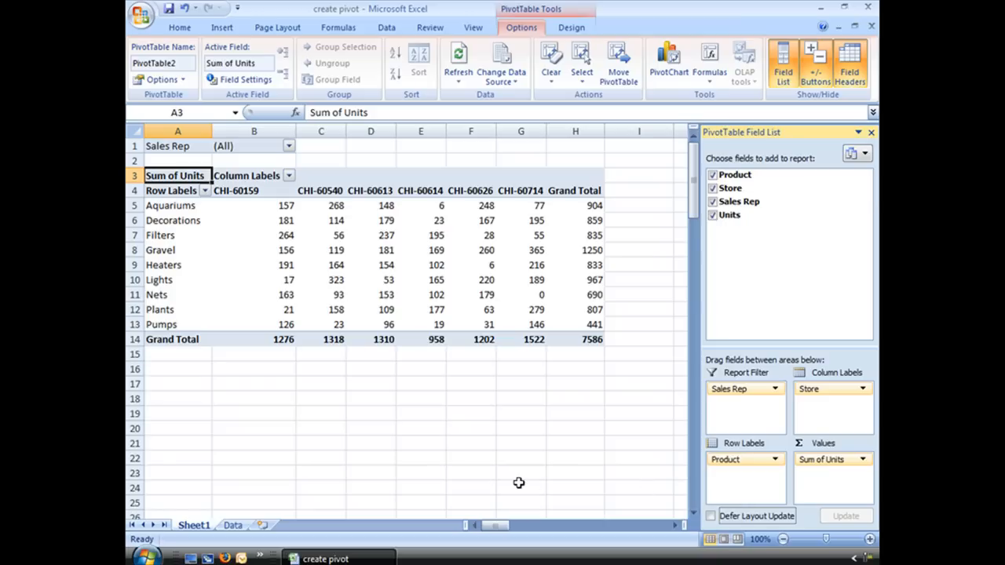
mouse_move(432, 412)
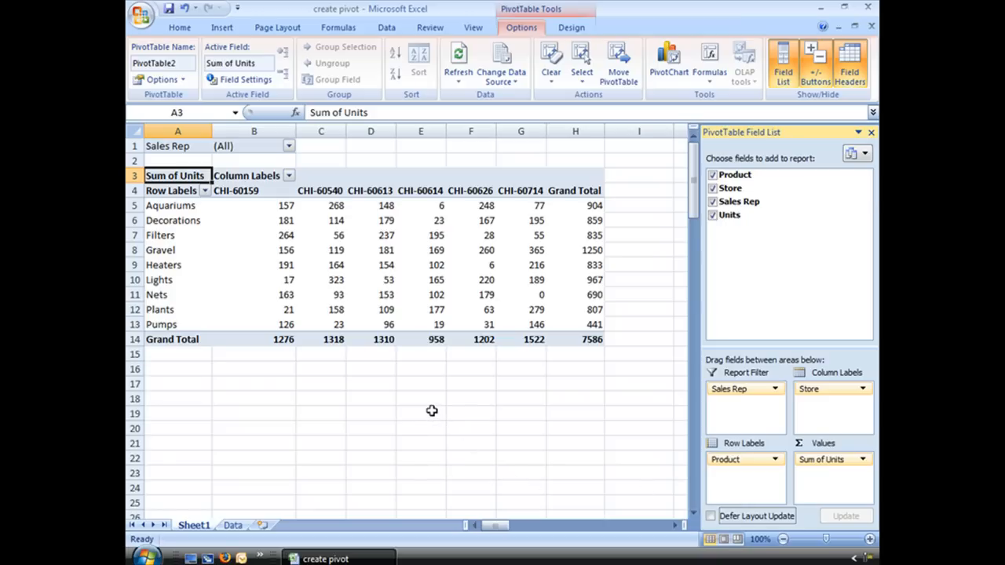
mouse_move(432, 411)
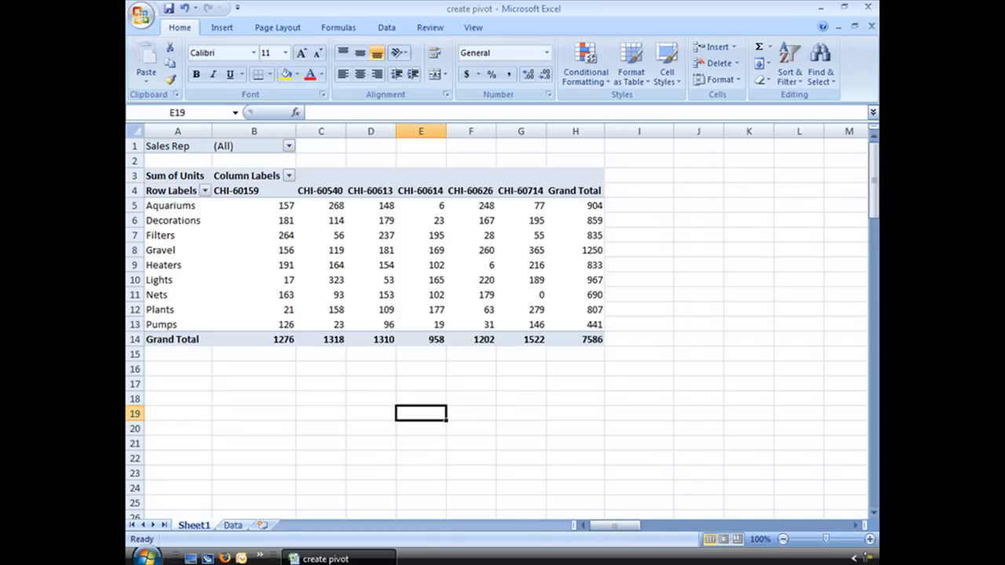
mouse_move(814, 182)
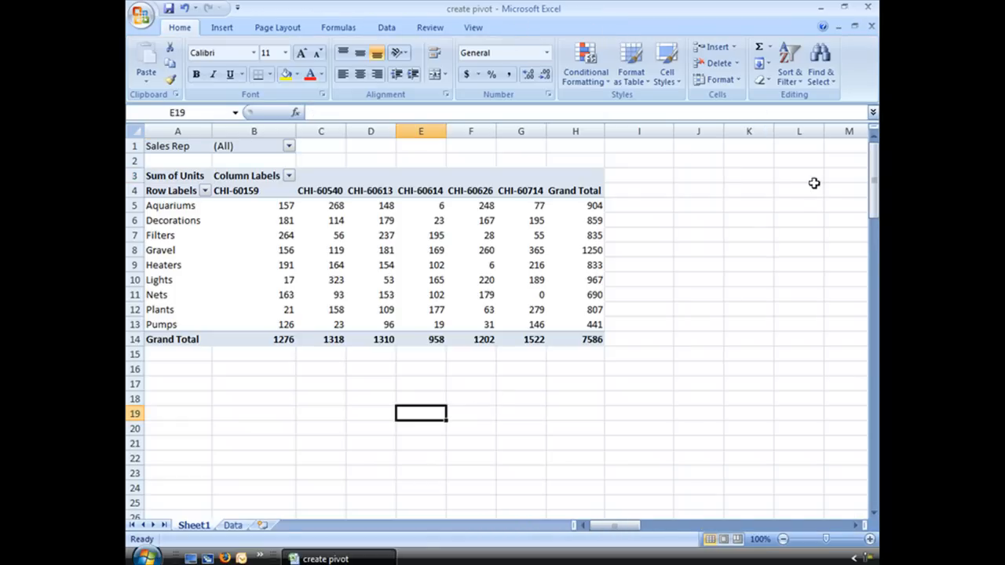
mouse_move(816, 558)
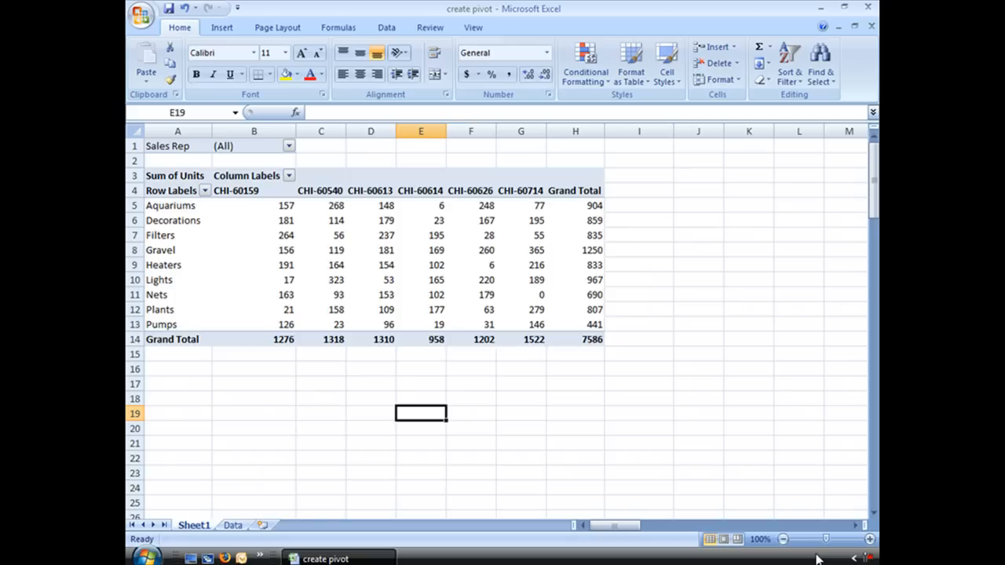
mouse_move(468, 339)
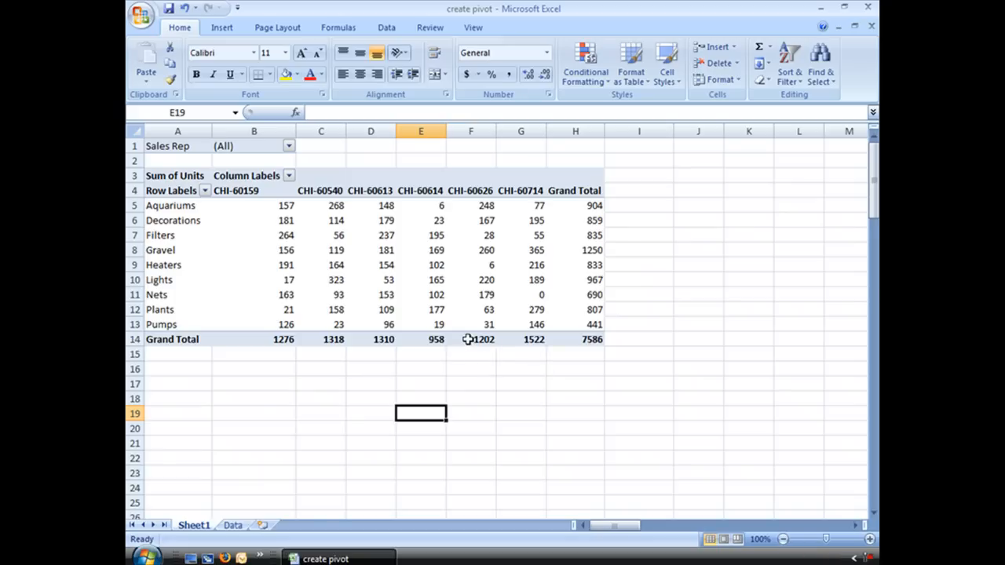
Step: Deselect, then reselect the PivotTable so its field list reappears
left_click(370, 279)
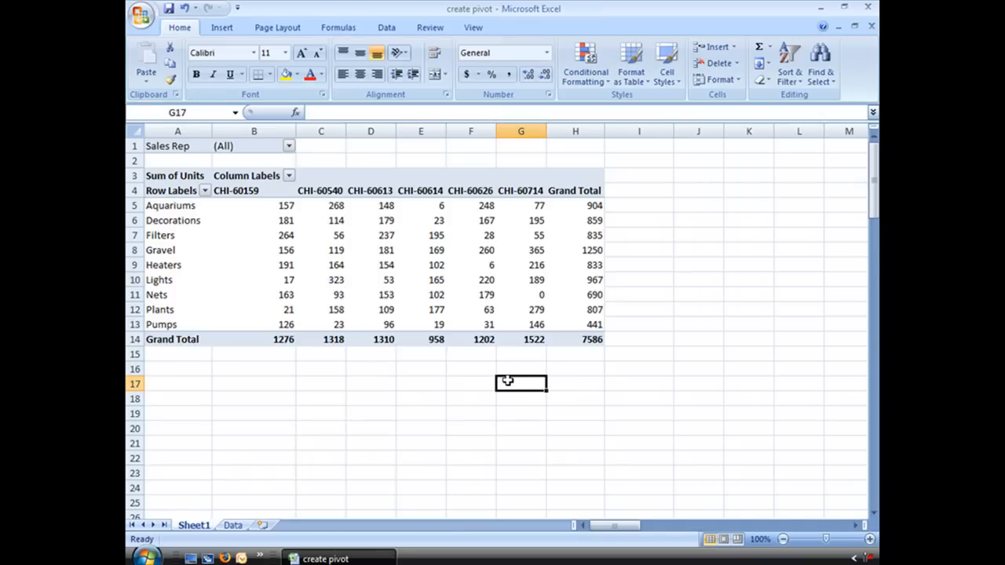
mouse_move(342, 221)
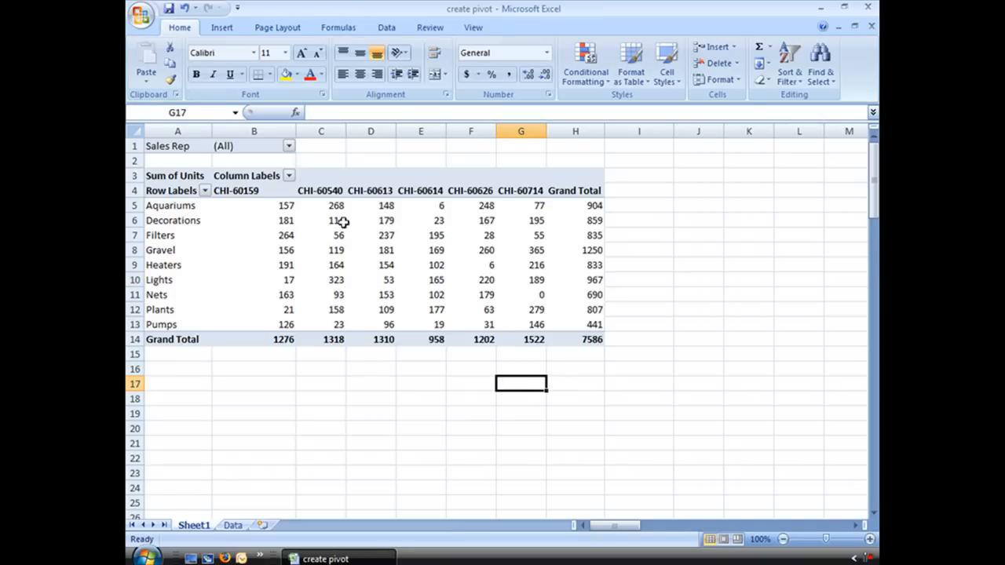
left_click(174, 176)
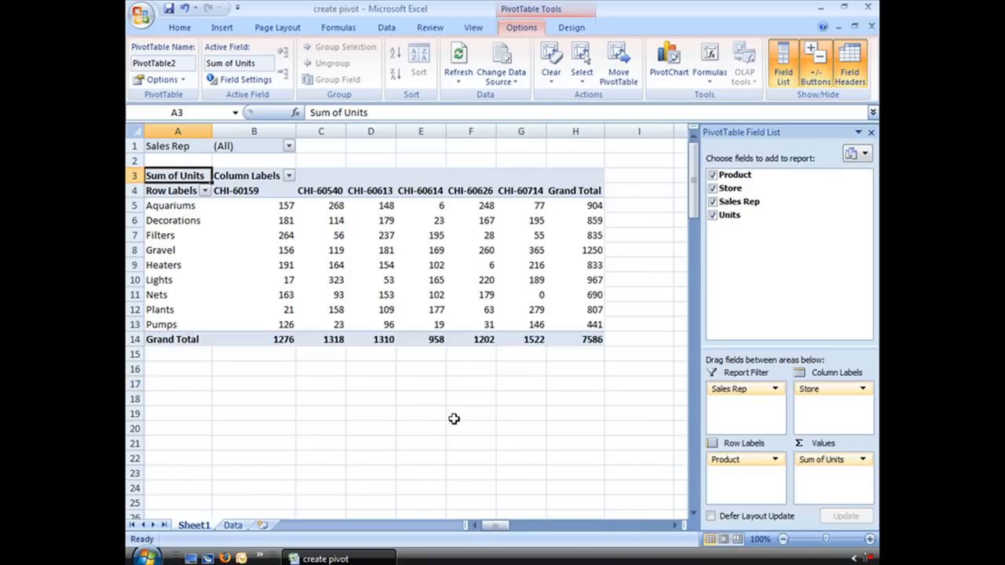
mouse_move(585, 10)
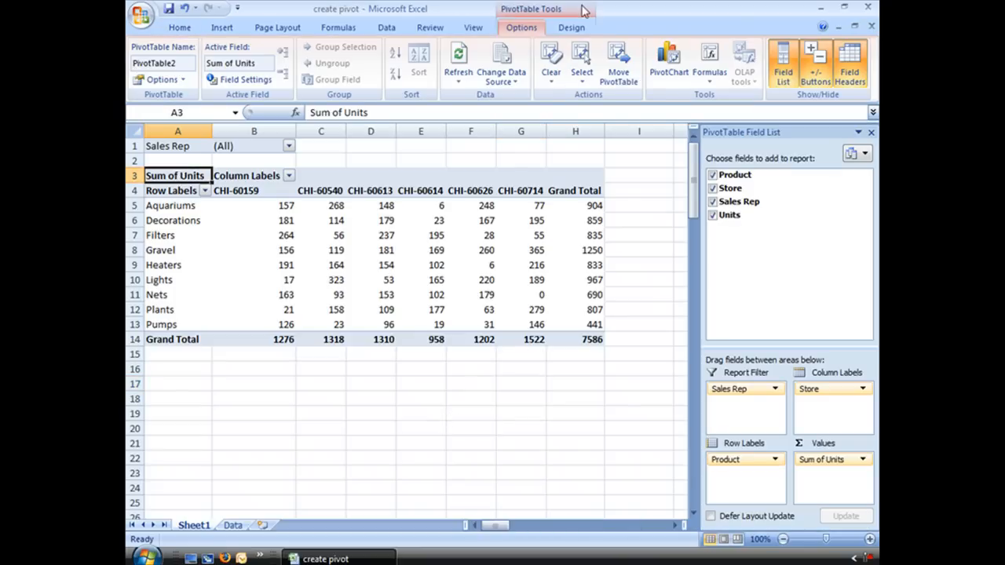
mouse_move(770, 141)
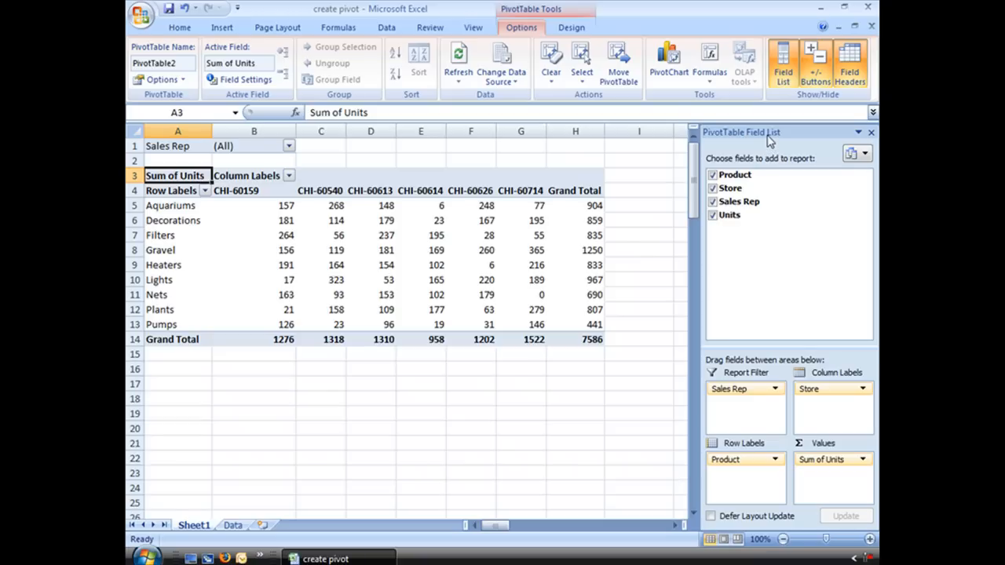